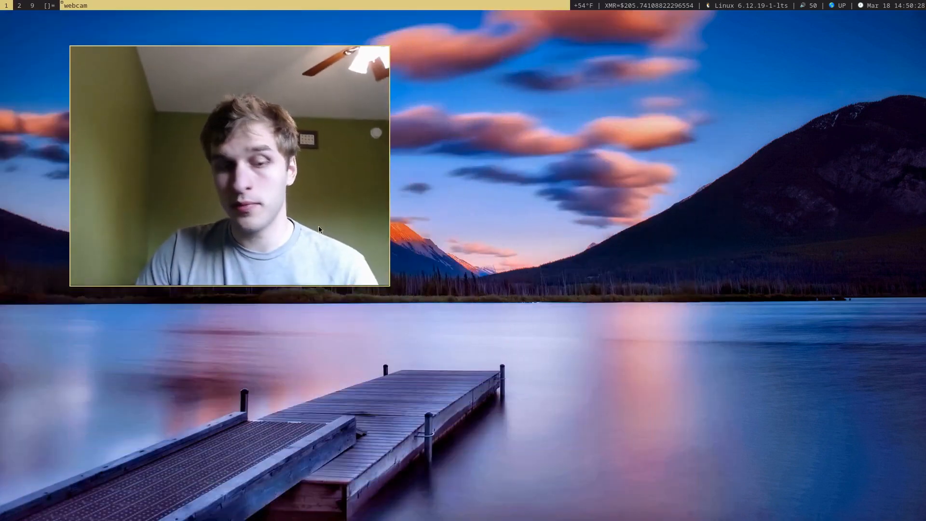
Move the webcam overlay aside, leaving a terminal at an empty shell prompt
{"action": "left_click_drag", "start_coordinate": [229, 165], "coordinate": [608, 277]}
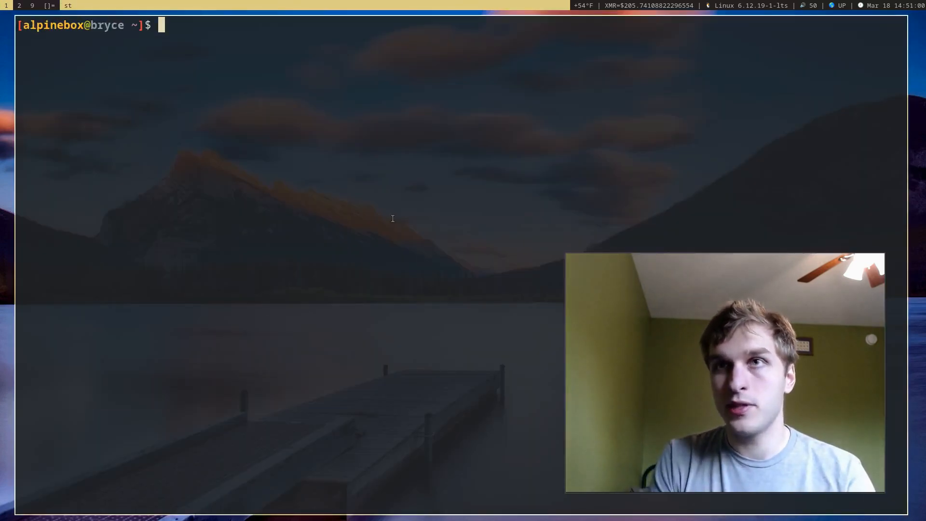
Launch aerc from the shell prompt to bring up its new-account form
{"action": "type", "text": "aerc"}
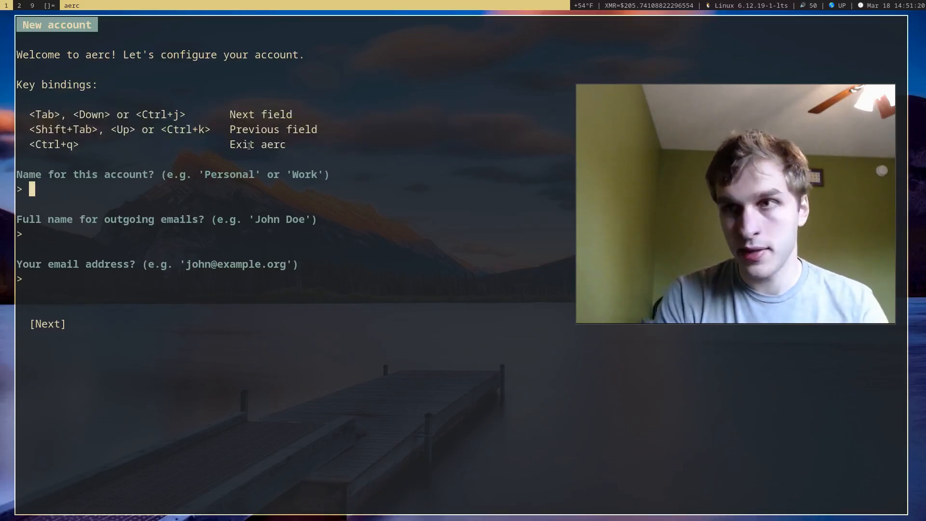
Enter account name Example and full name John Doe, then switch to VFEmail's page
{"action": "type", "text": "scr"}
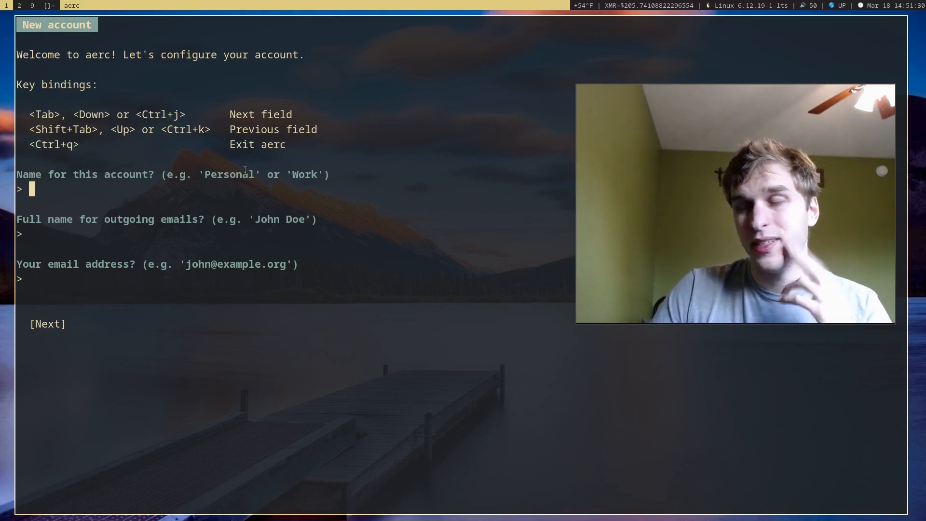
{"action": "type", "text": "Example"}
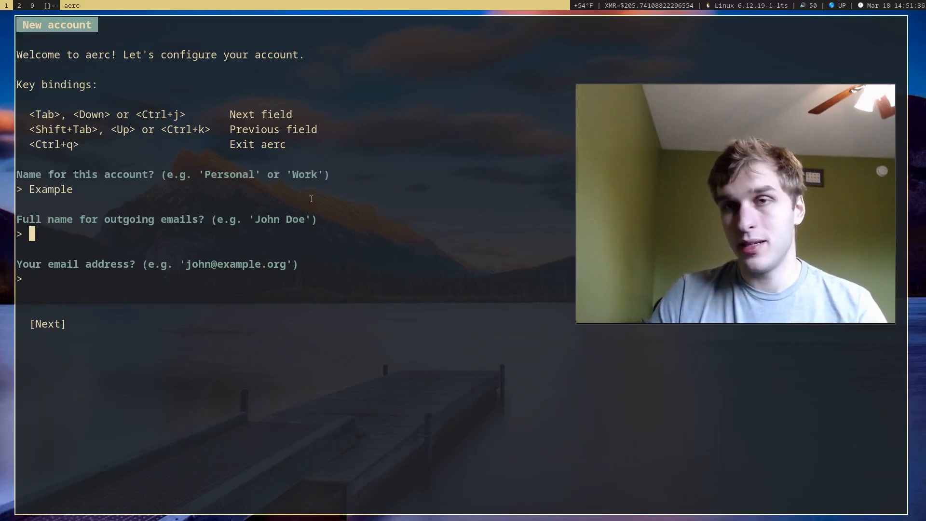
{"action": "type", "text": "John"}
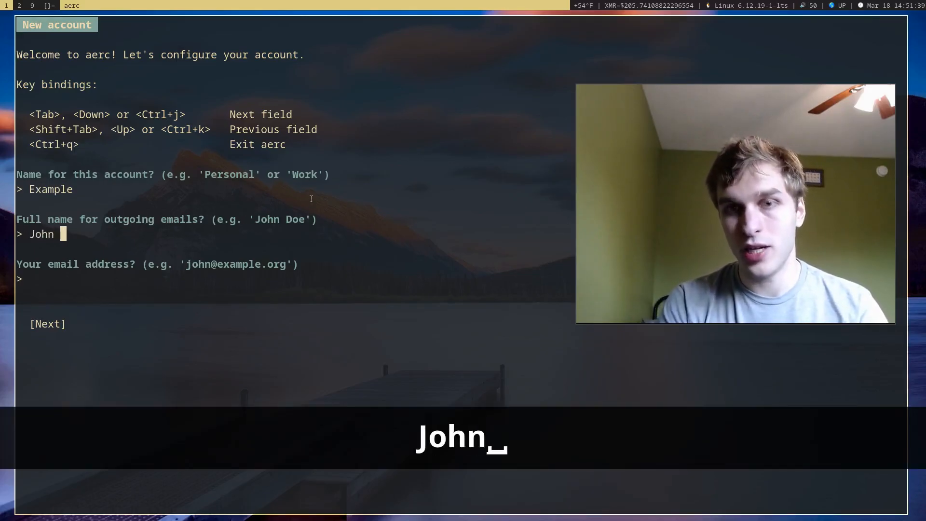
{"action": "type", "text": "Doe"}
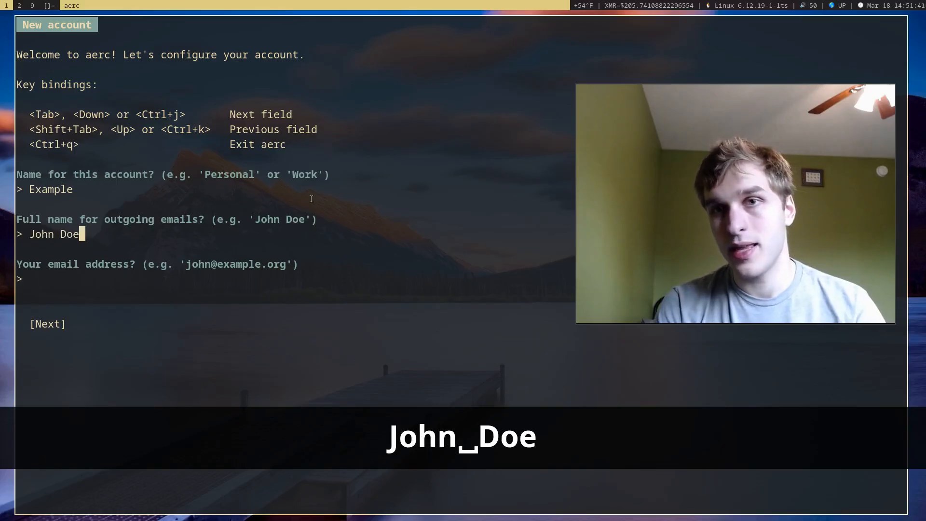
{"action": "key", "text": "Tab"}
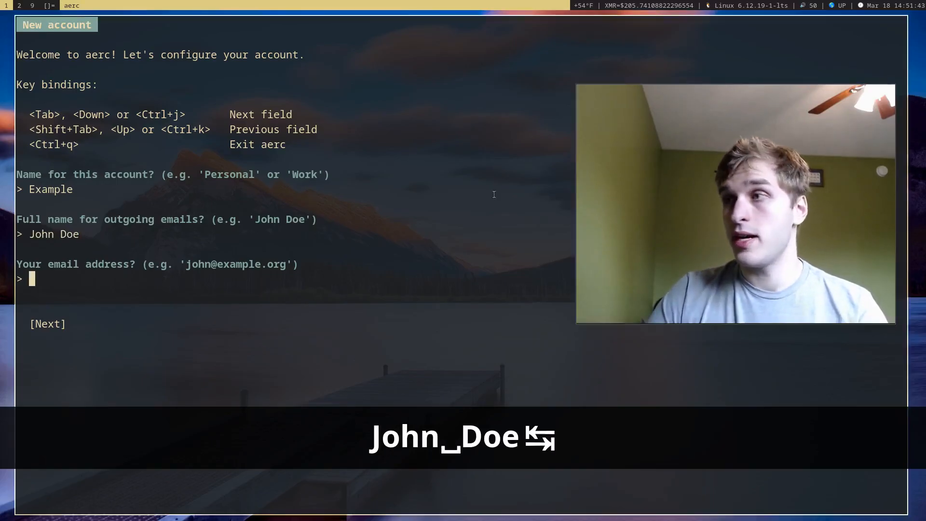
{"action": "key", "text": "Alt+2"}
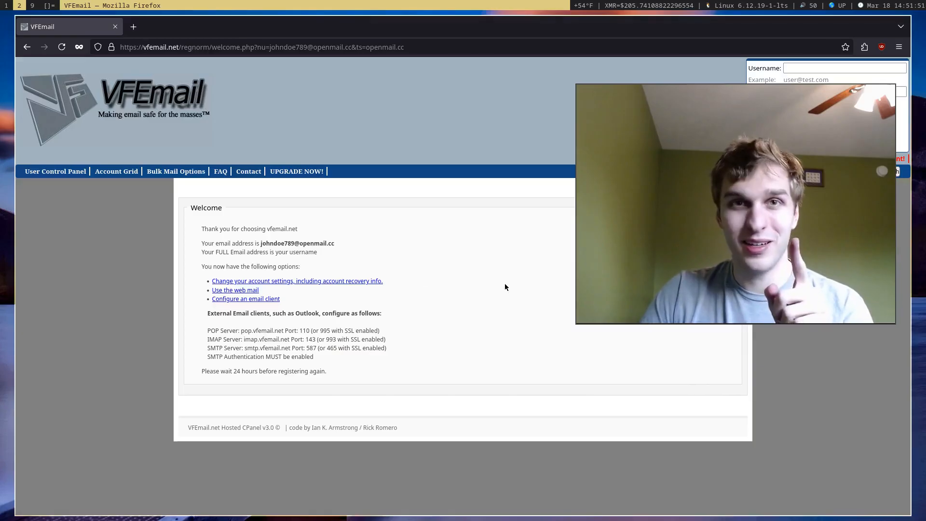
{"action": "mouse_move", "coordinate": [513, 293]}
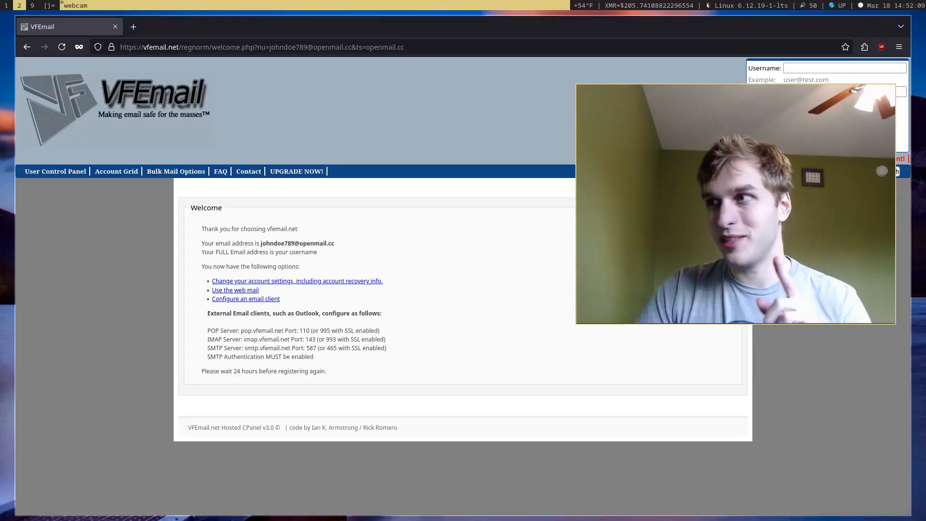
Tile the VFEmail welcome page beside the aerc setup form
{"action": "key", "text": "alt+1"}
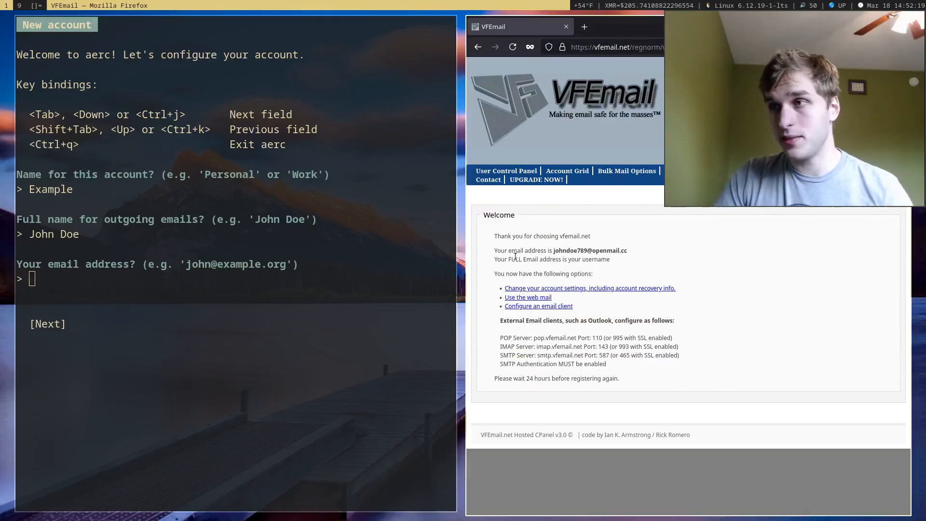
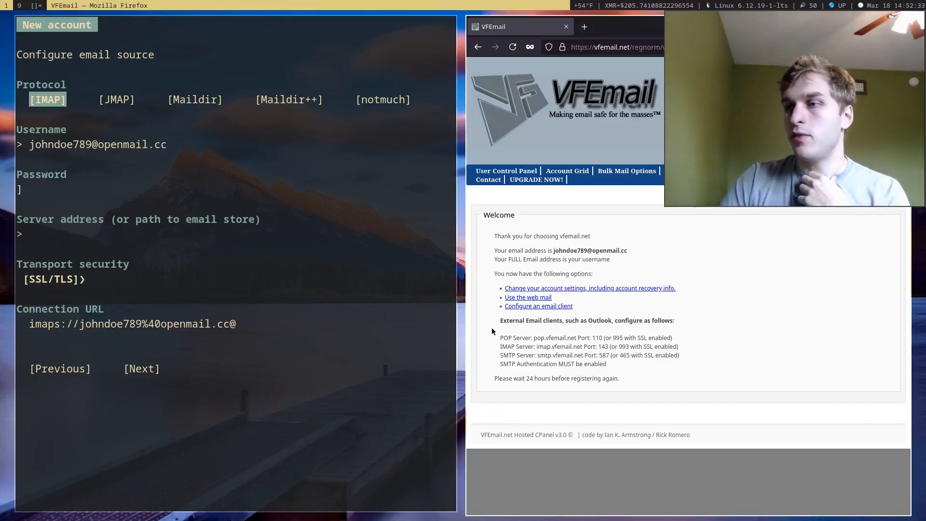
Set the IMAP server to imap.vfemail.net:993 and enter the account password
{"action": "left_click_drag", "start_coordinate": [500, 338], "coordinate": [534, 346]}
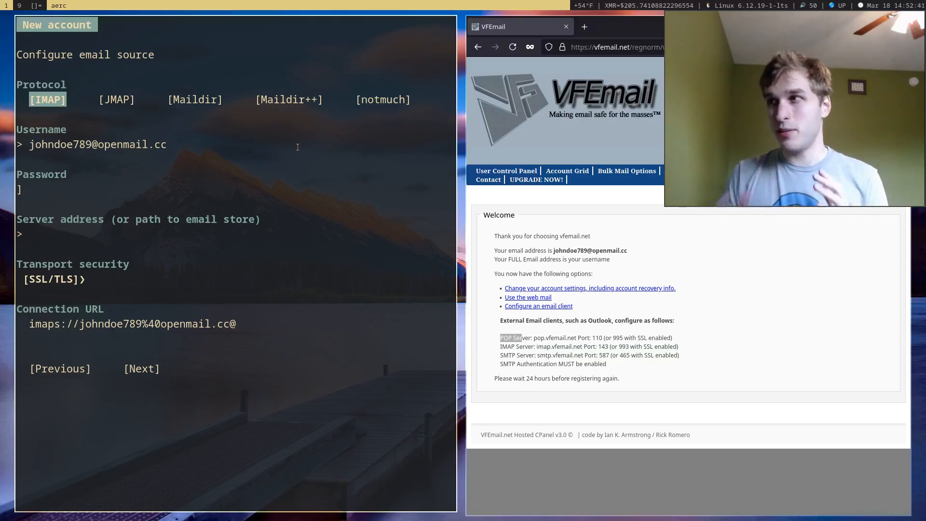
{"action": "double_click", "coordinate": [508, 346]}
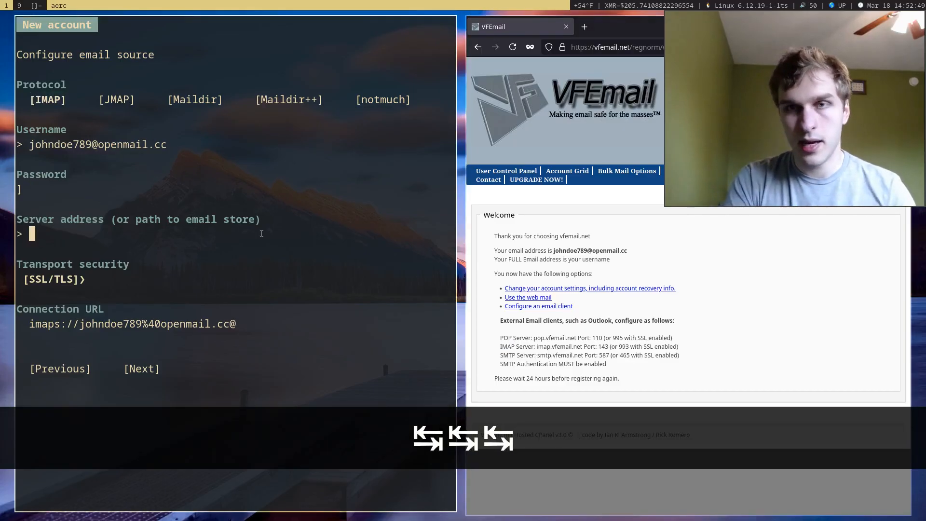
{"action": "type", "text": "imap."}
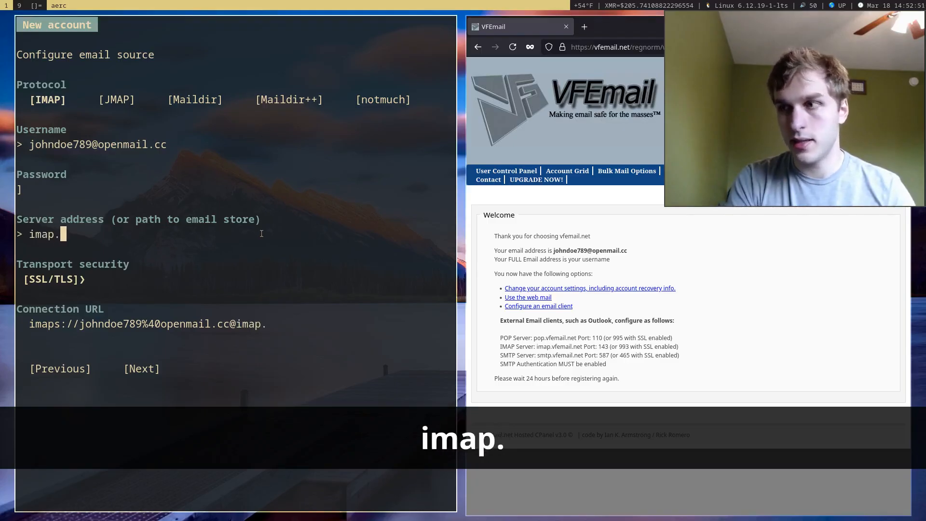
{"action": "type", "text": "vfemail"}
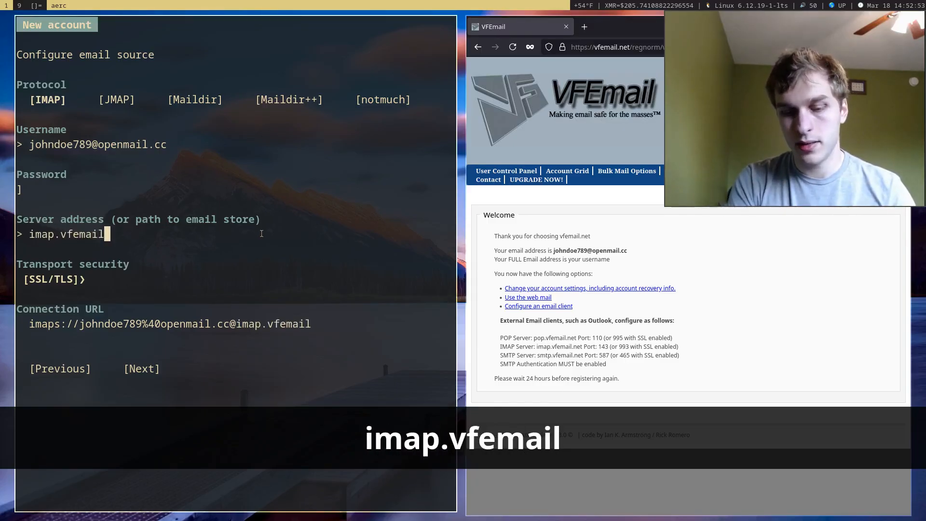
{"action": "type", "text": ".net:"}
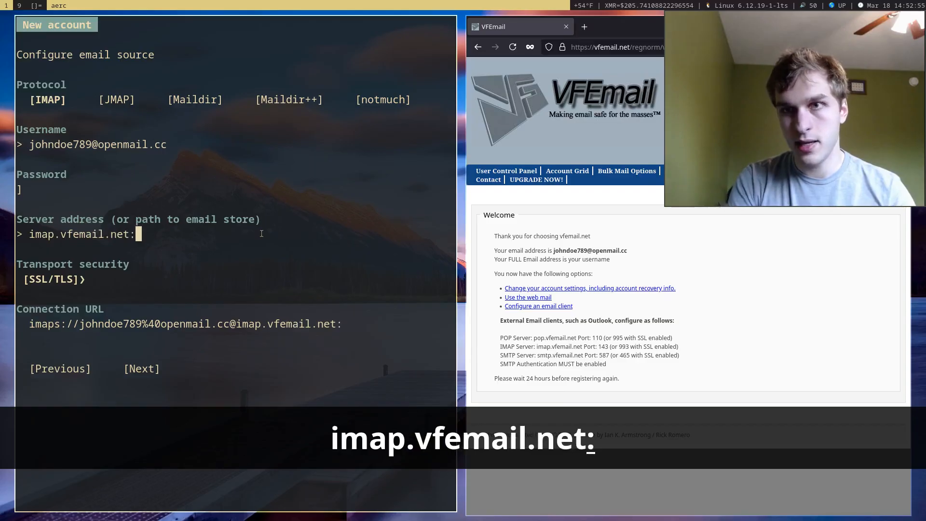
{"action": "double_click", "coordinate": [624, 346]}
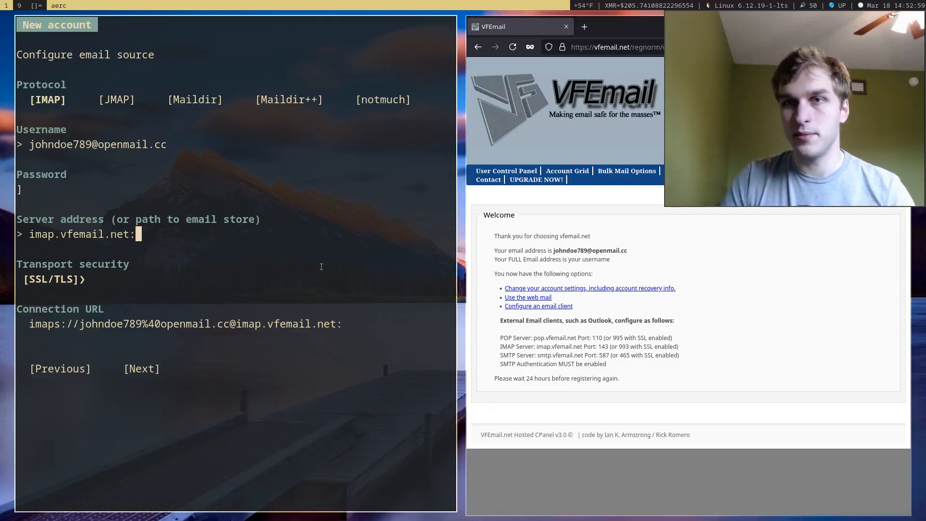
{"action": "type", "text": "993"}
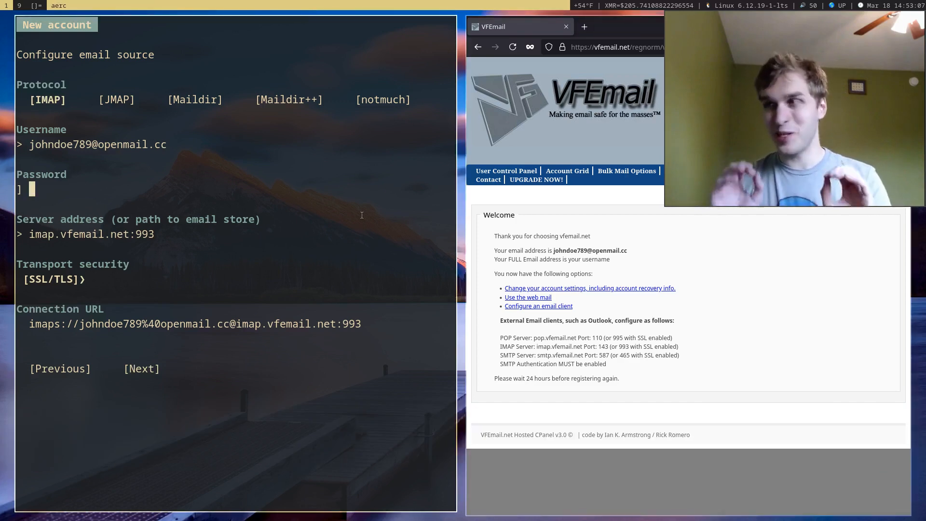
{"action": "type", "text": "*"}
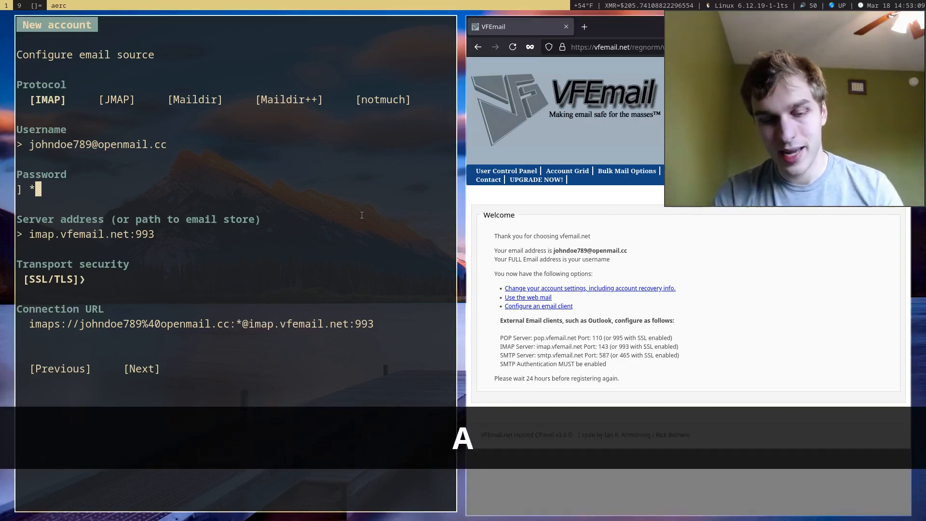
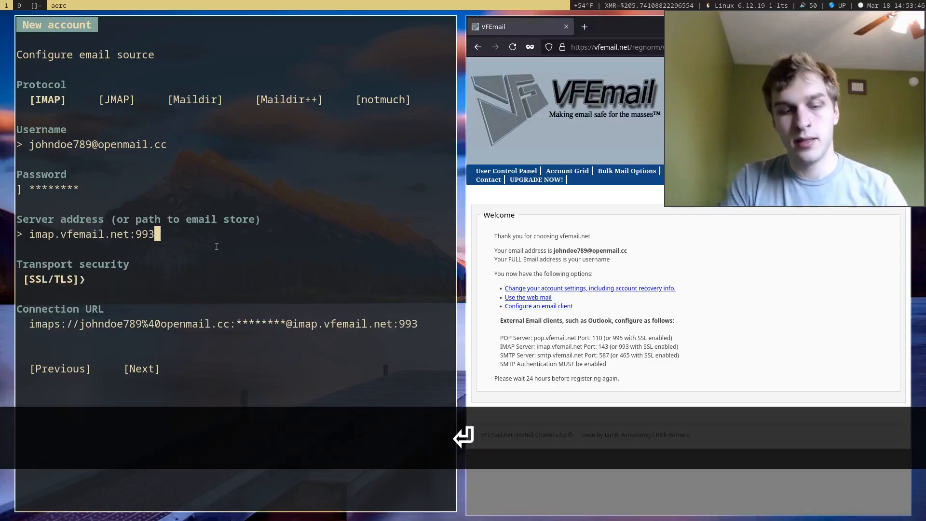
Use smtp.vfemail.net:465 for outgoing mail with copies to Sent, and complete the wizard
{"action": "left_click", "coordinate": [141, 369]}
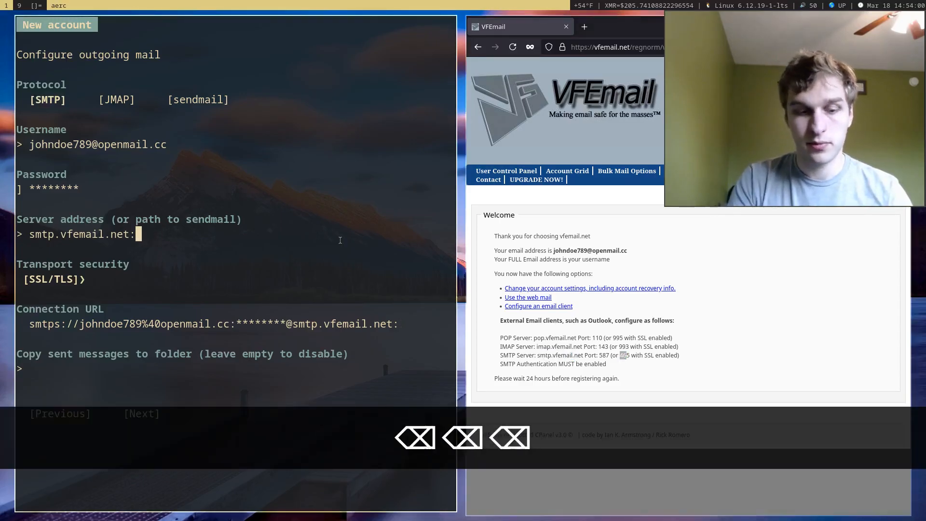
{"action": "type", "text": "465"}
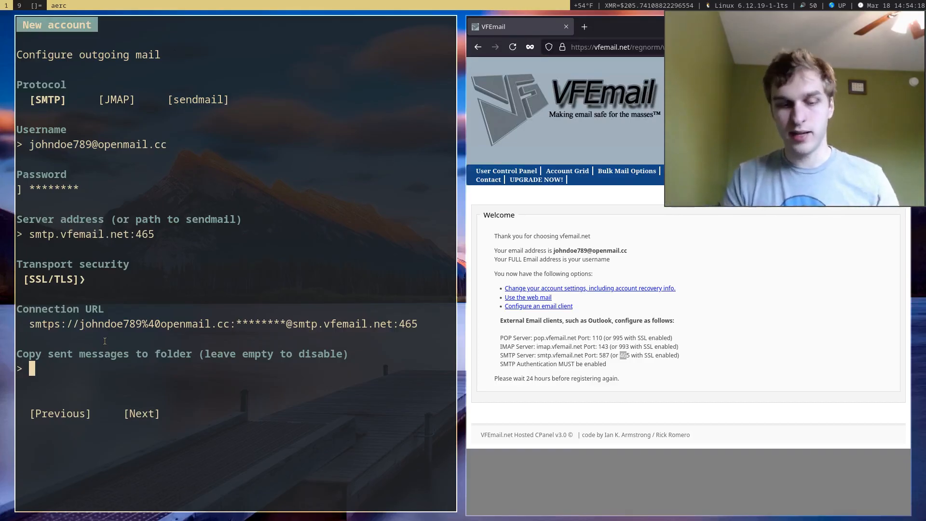
{"action": "type", "text": "Sent"}
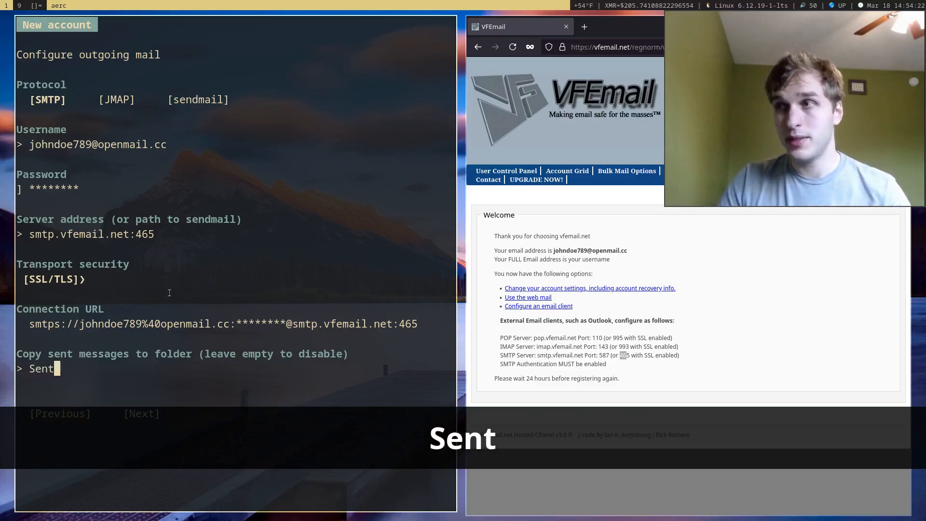
{"action": "left_click", "coordinate": [141, 414]}
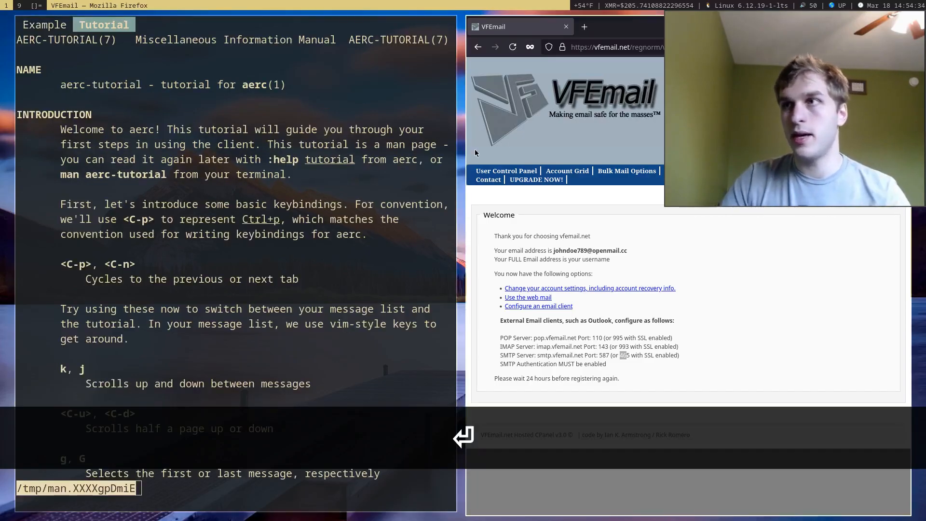
Fullscreen aerc and scroll through the aerc-tutorial, flipping to the message list and back
{"action": "key", "text": "alt+@"}
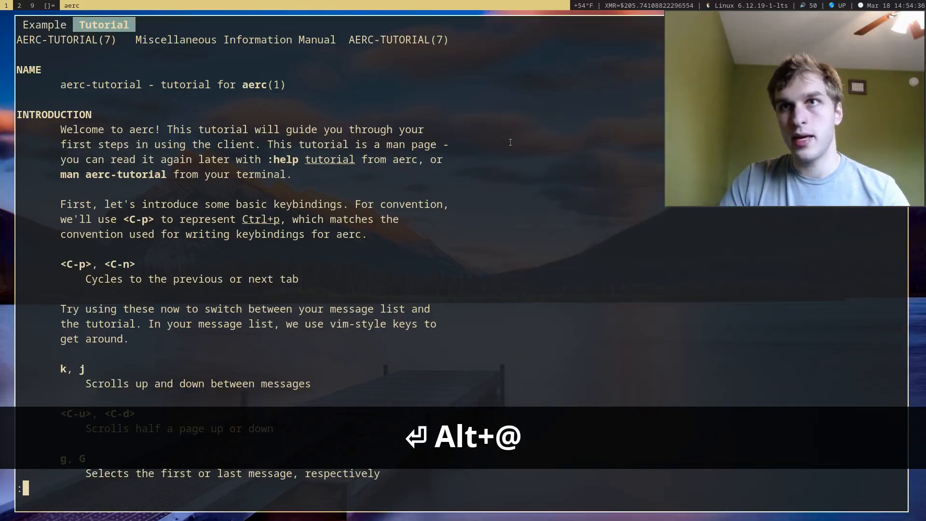
{"action": "mouse_move", "coordinate": [288, 153]}
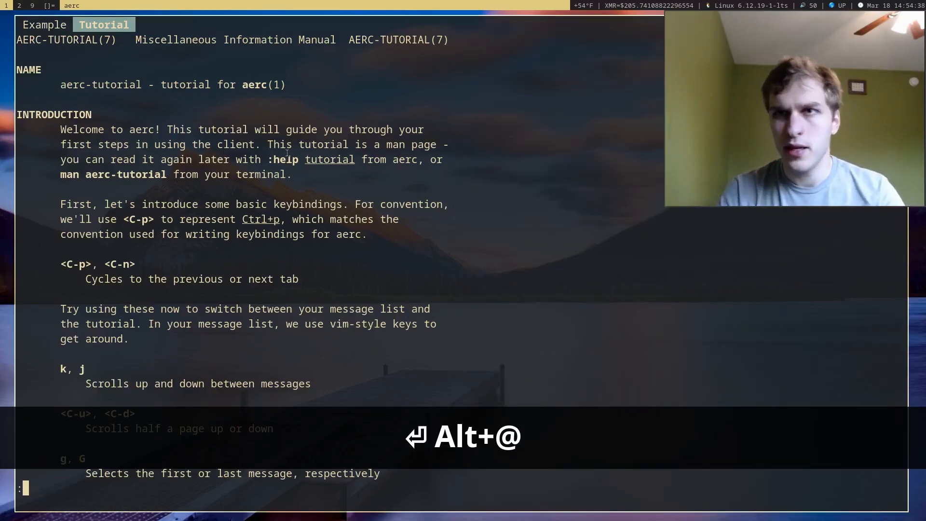
{"action": "key", "text": "j"}
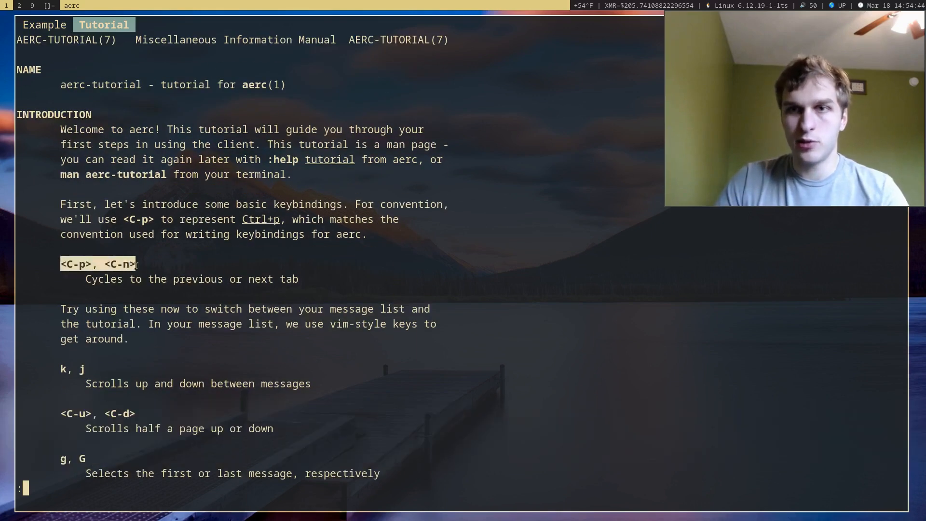
{"action": "key", "text": "ctrl+p"}
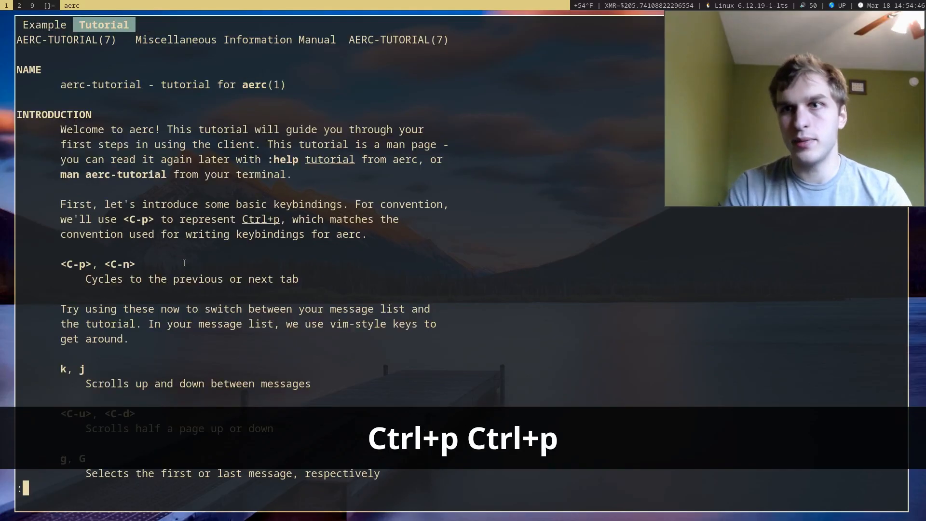
{"action": "key", "text": "j"}
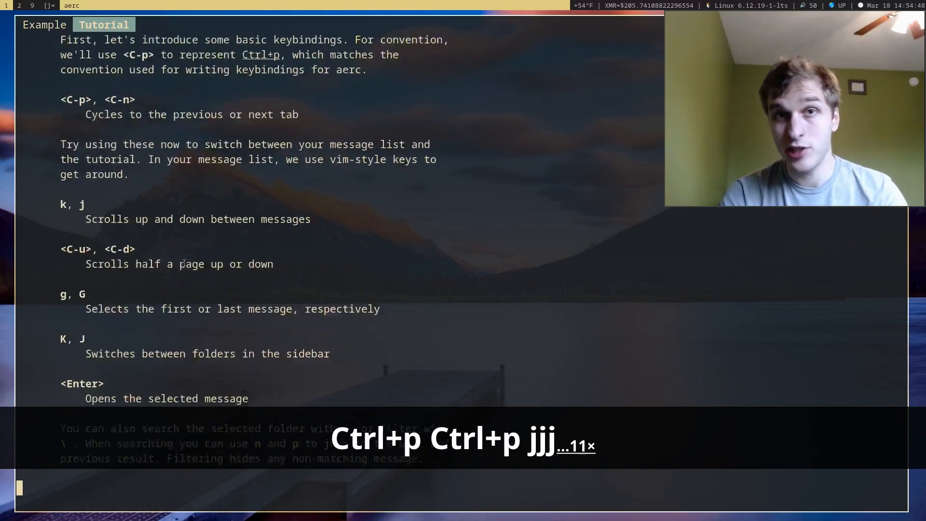
{"action": "key", "text": "k"}
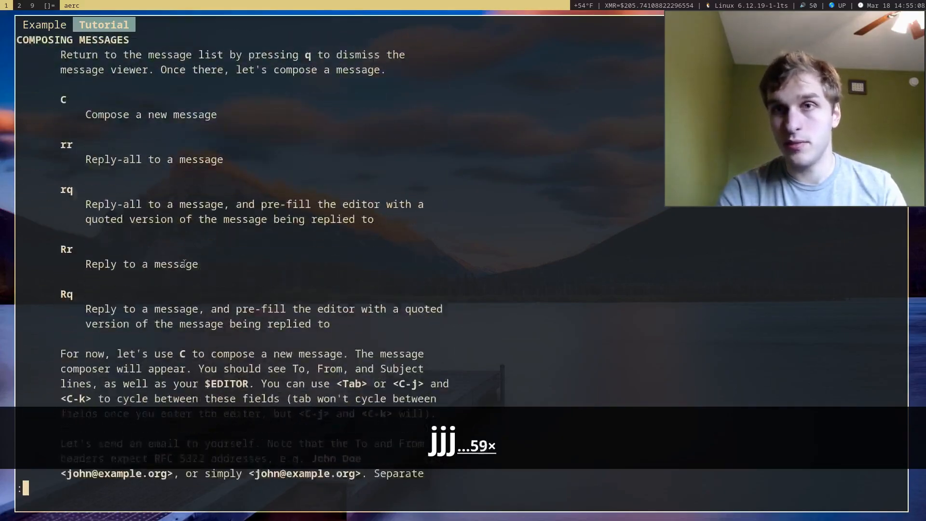
{"action": "scroll", "scroll_direction": "down", "scroll_amount": 3}
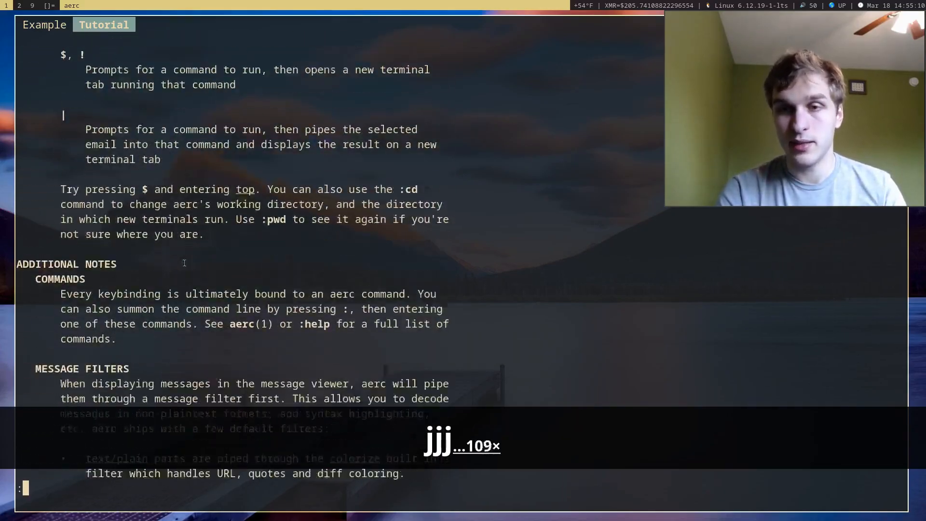
{"action": "key", "text": "q"}
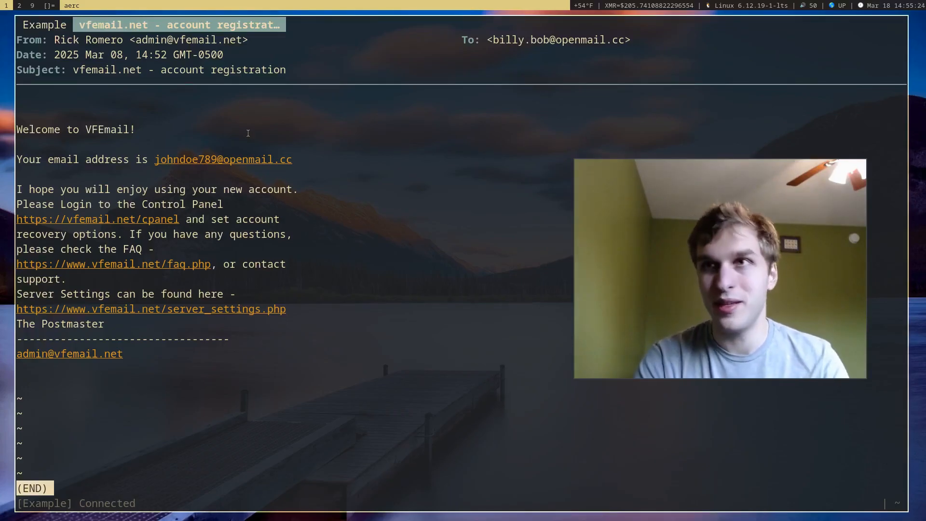
Close the registration email and begin replying to the Test email
{"action": "key", "text": "q"}
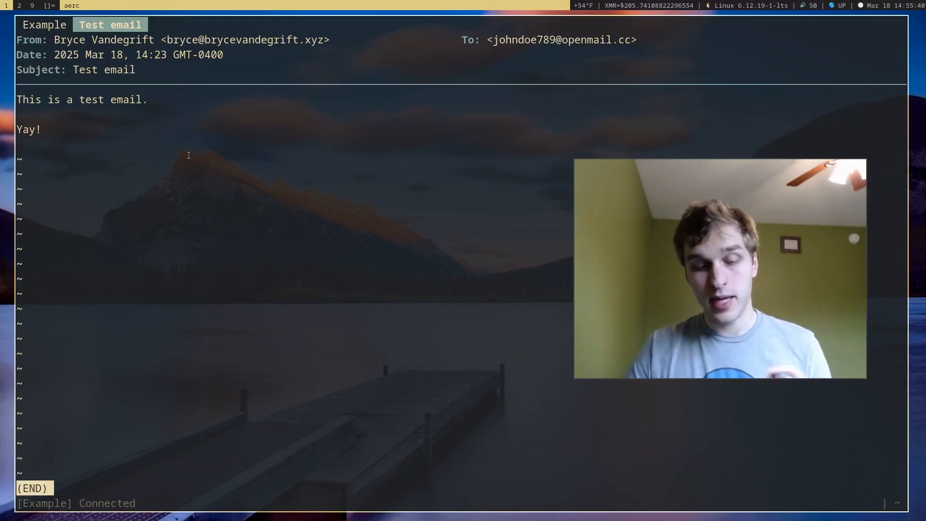
{"action": "key", "text": "R"}
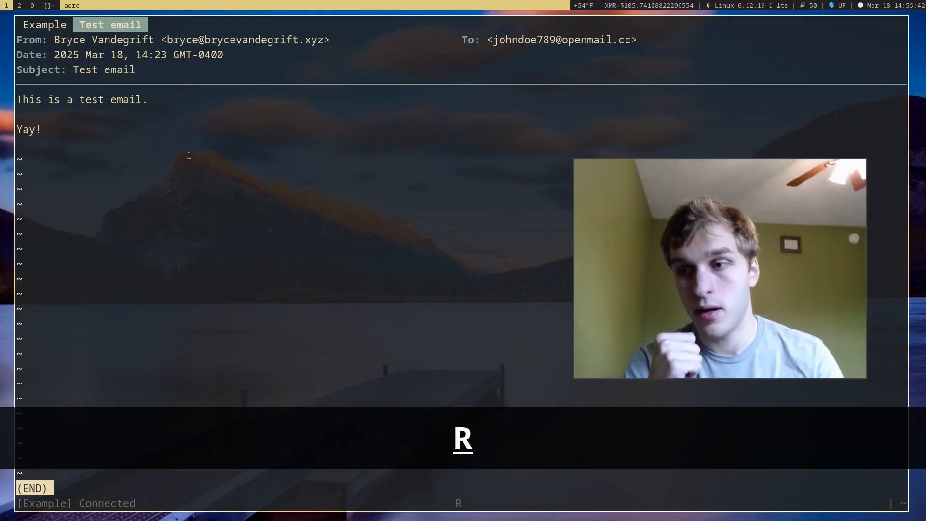
Write 'This is a reply.' as the body of an unquoted reply to Test email
{"action": "key", "text": "r"}
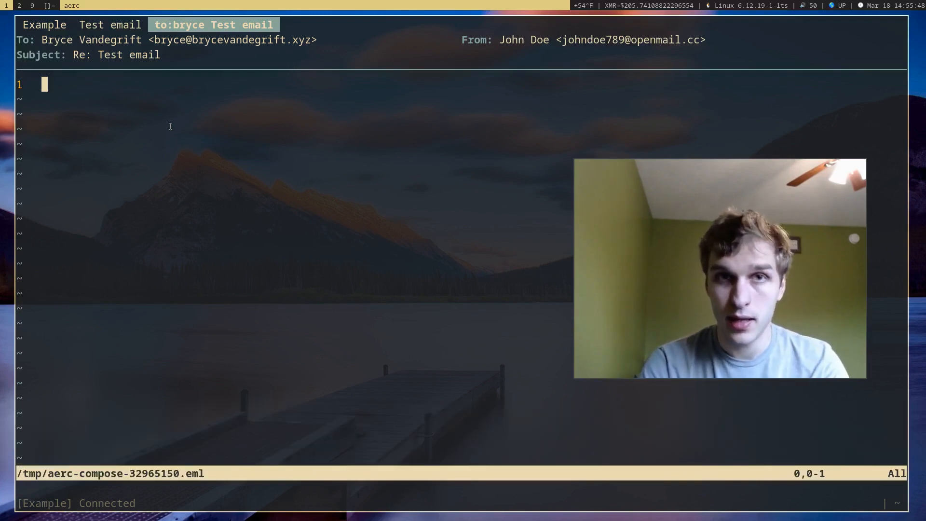
{"action": "type", "text": "THi"}
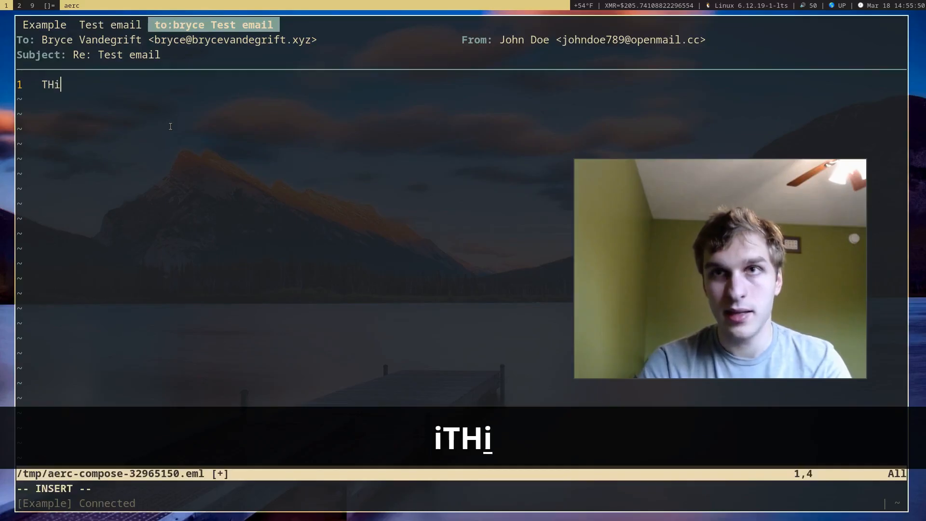
{"action": "type", "text": "his is a reply."}
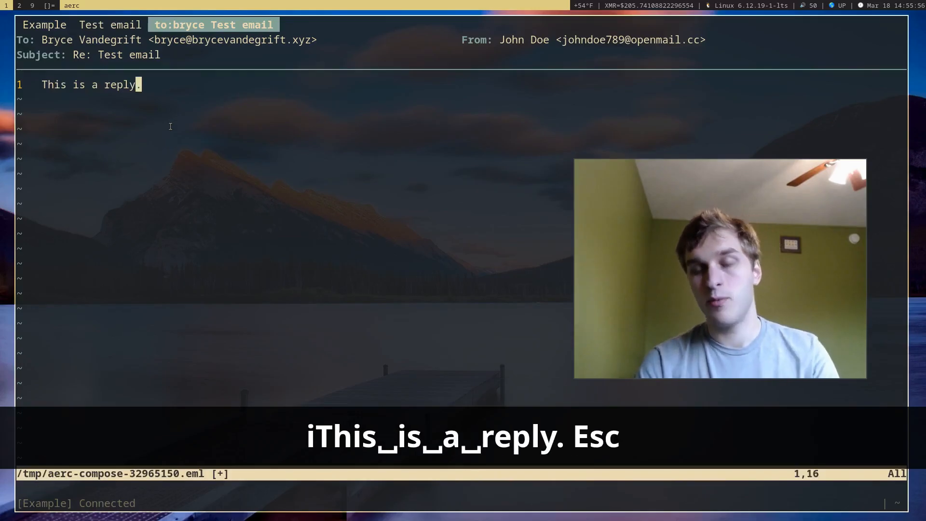
{"action": "key", "text": "Escape"}
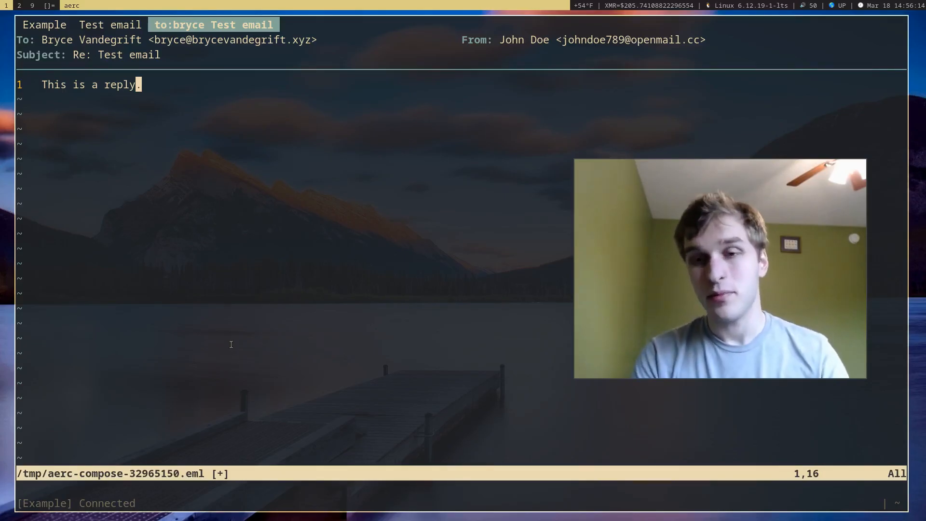
Save and quit Neovim with :wq to reach the reply's send confirmation
{"action": "type", "text": ":wq"}
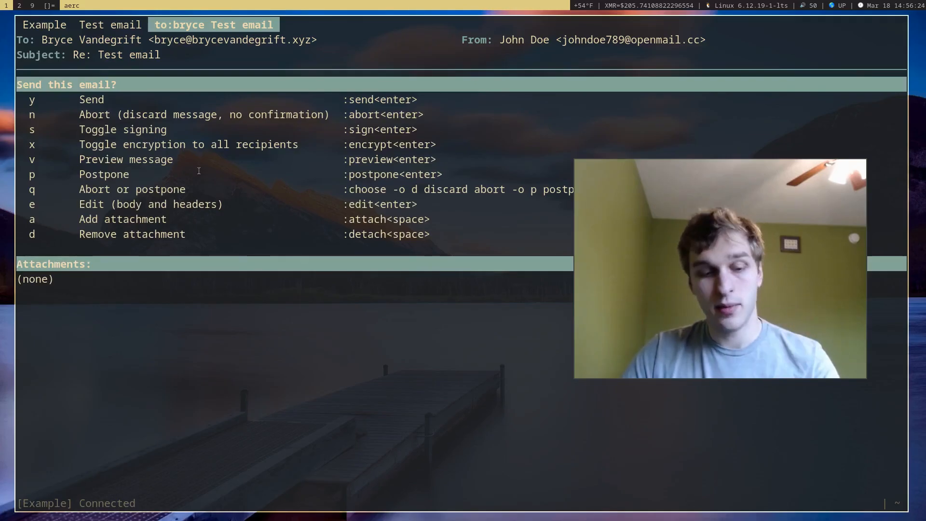
{"action": "key", "text": "e"}
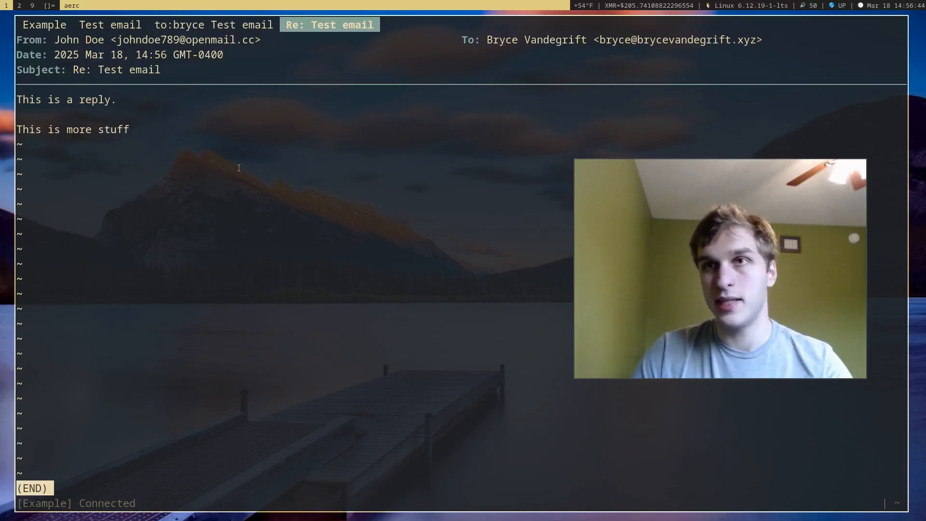
Close the preview showing 'This is a reply.' and 'This is more stuff'
{"action": "key", "text": "q"}
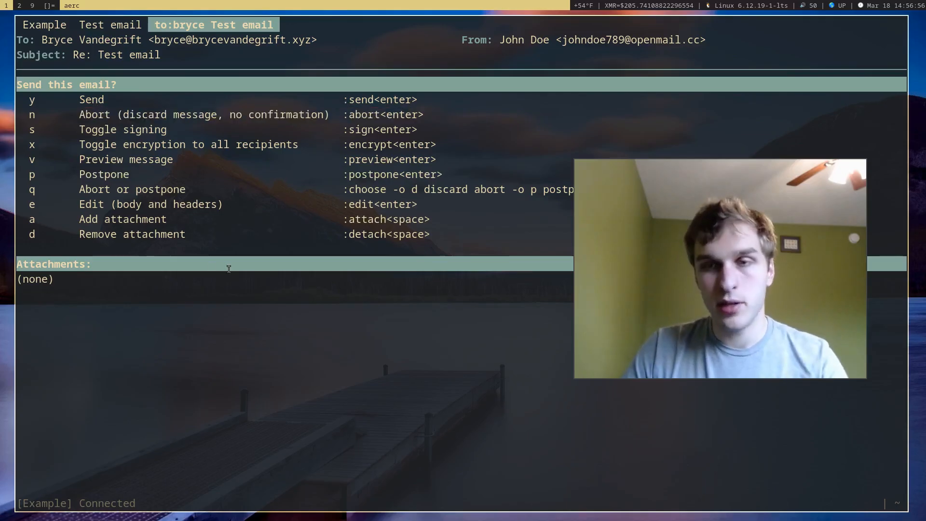
Send the Re: Test email reply and close the open messages
{"action": "key", "text": "y"}
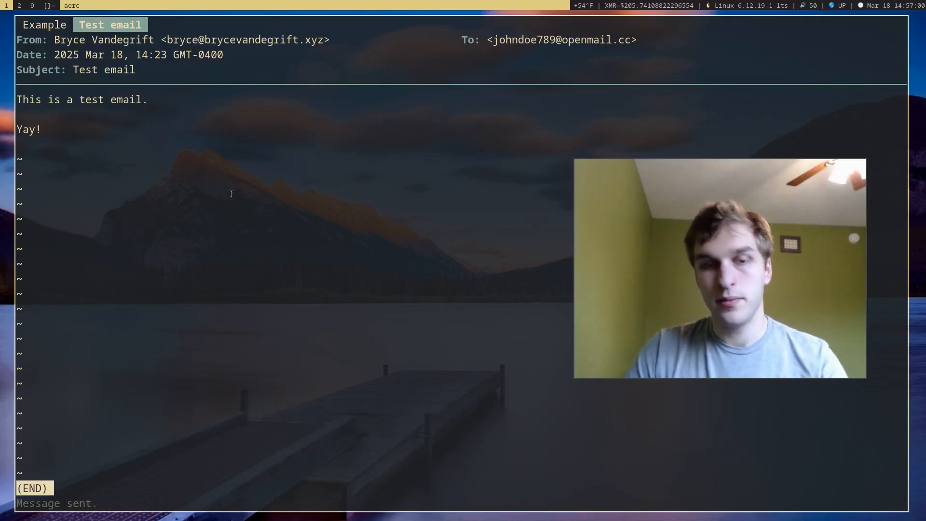
{"action": "key", "text": "q"}
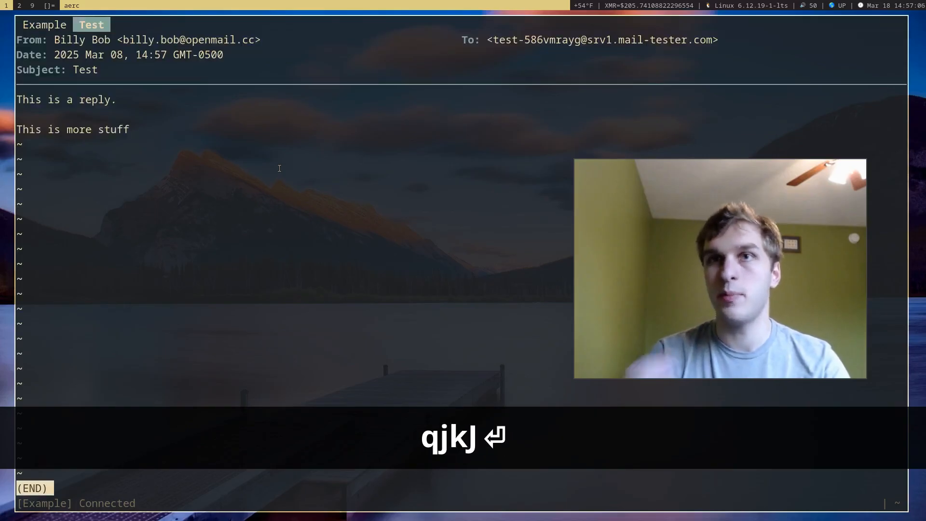
{"action": "key", "text": "q"}
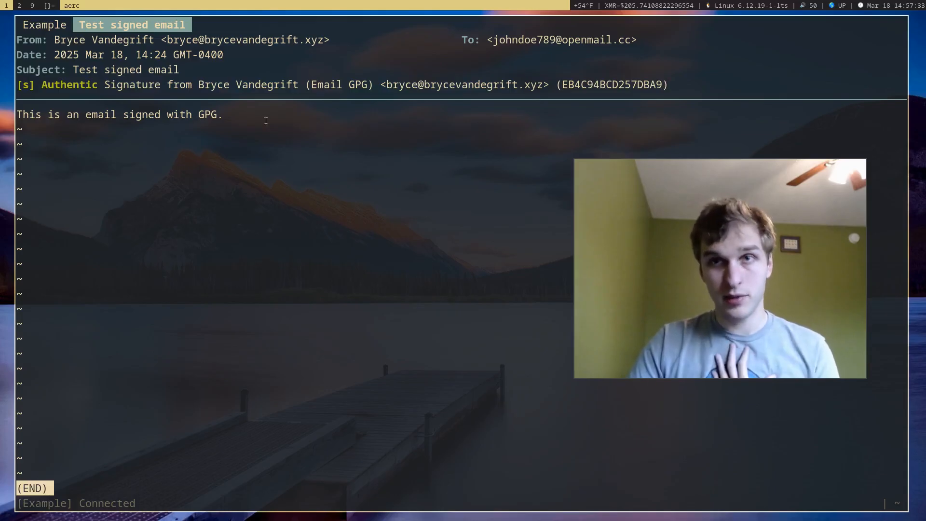
Close Test signed email after confirming its authentic GPG signature
{"action": "key", "text": "q"}
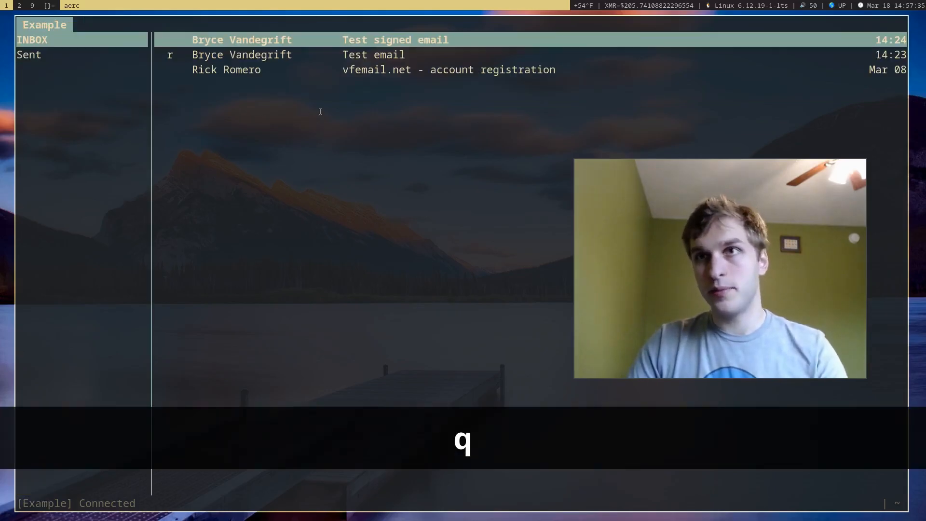
{"action": "type", "text": "jk"}
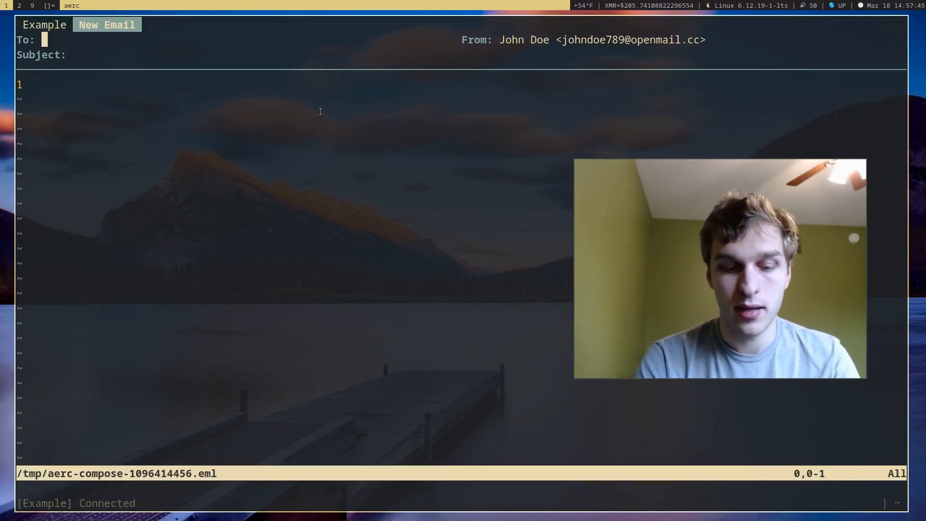
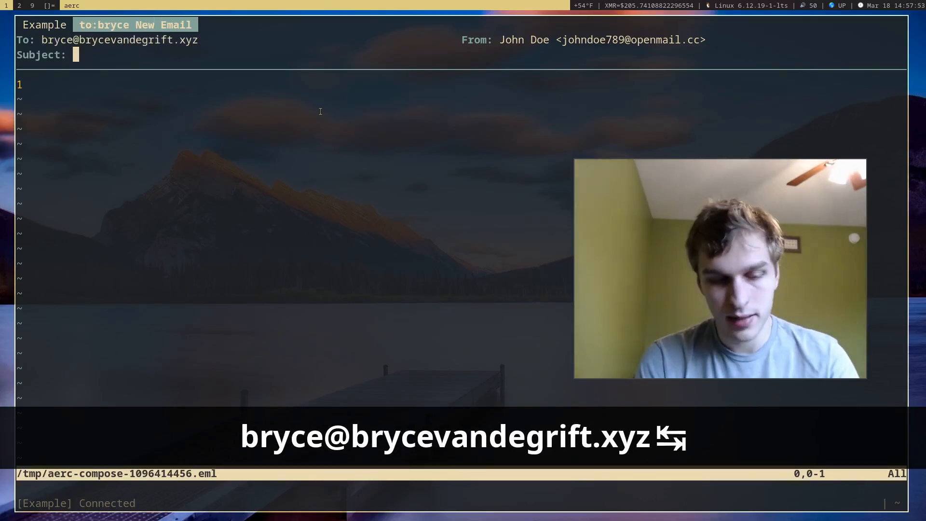
{"action": "type", "text": "Simple"}
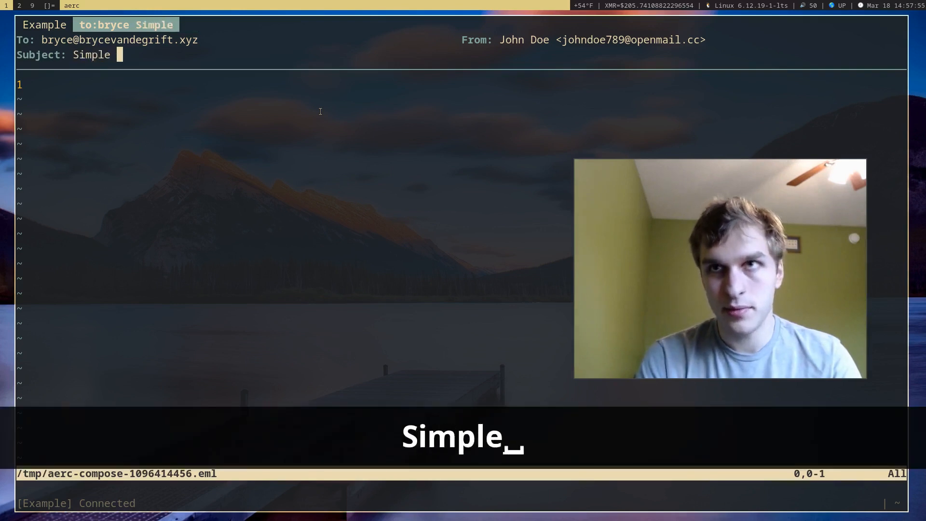
{"action": "type", "text": "email"}
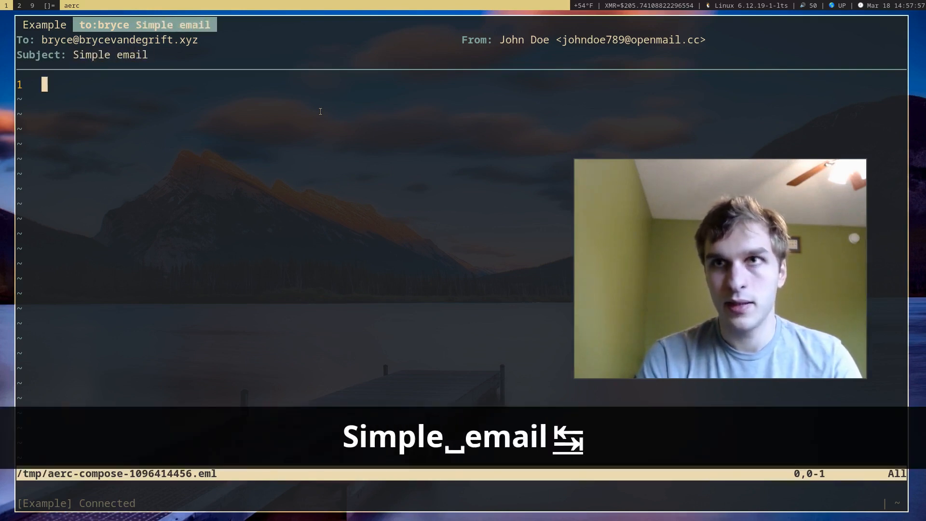
Write the body 'This is a very simple email. Very cool!' and insert an emoji
{"action": "type", "text": "This is a very simple email."}
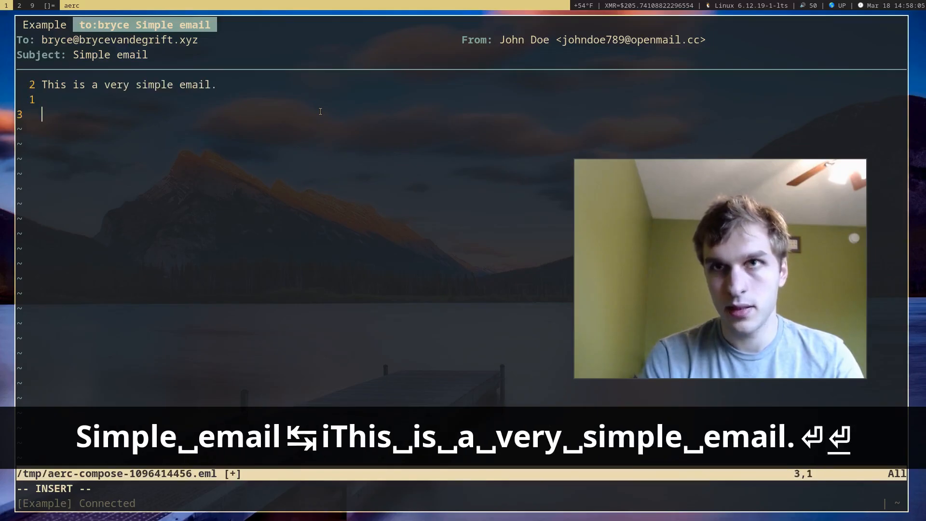
{"action": "type", "text": "Very cool"}
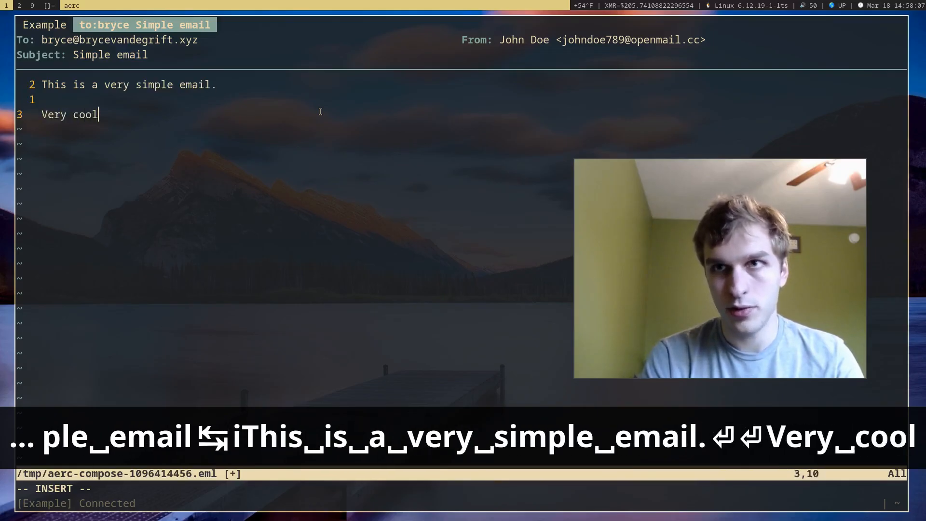
{"action": "type", "text": "!"}
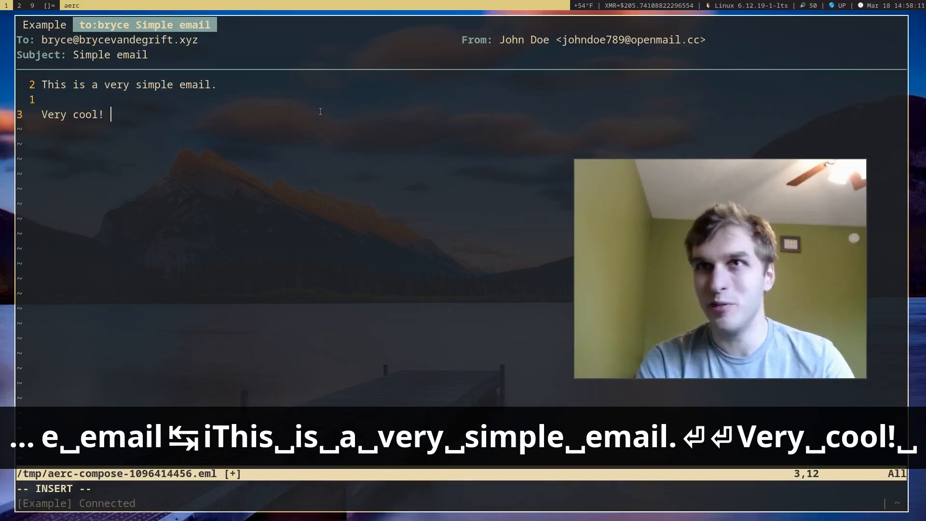
{"action": "key", "text": "alt+u"}
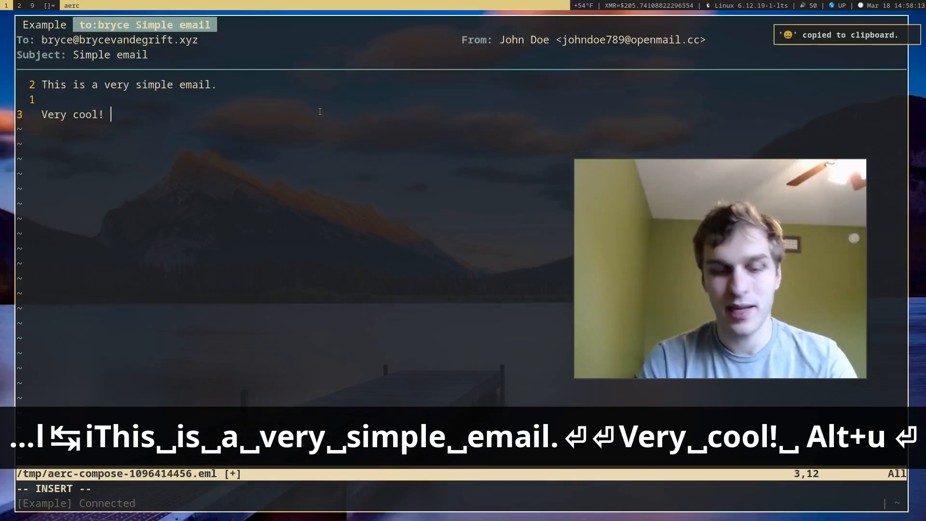
{"action": "key", "text": "ctrl+v"}
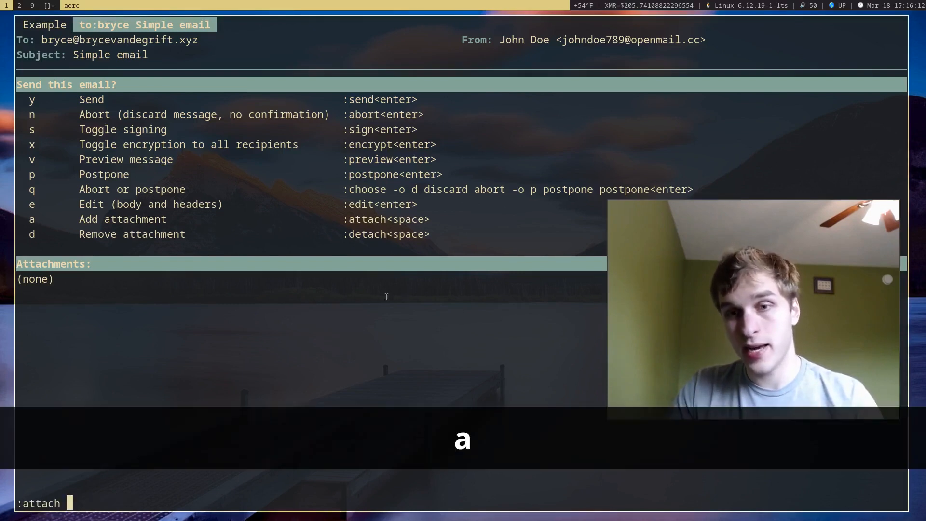
Attach ~/cat.png to Simple email and send it
{"action": "type", "text": "~"}
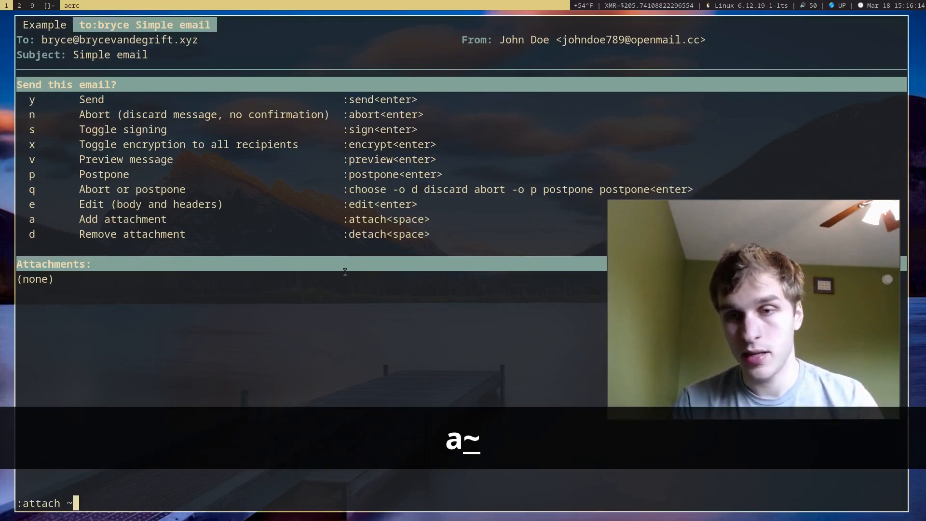
{"action": "type", "text": "/"}
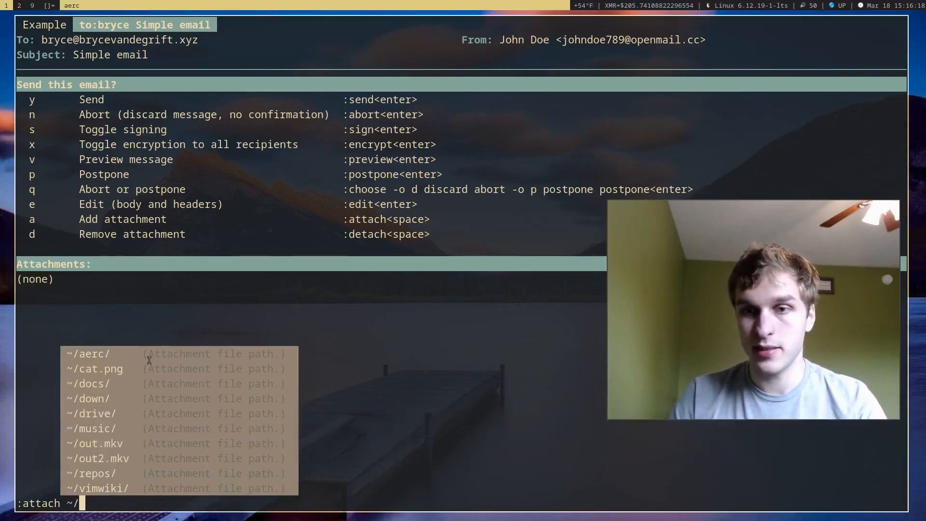
{"action": "type", "text": "ca"}
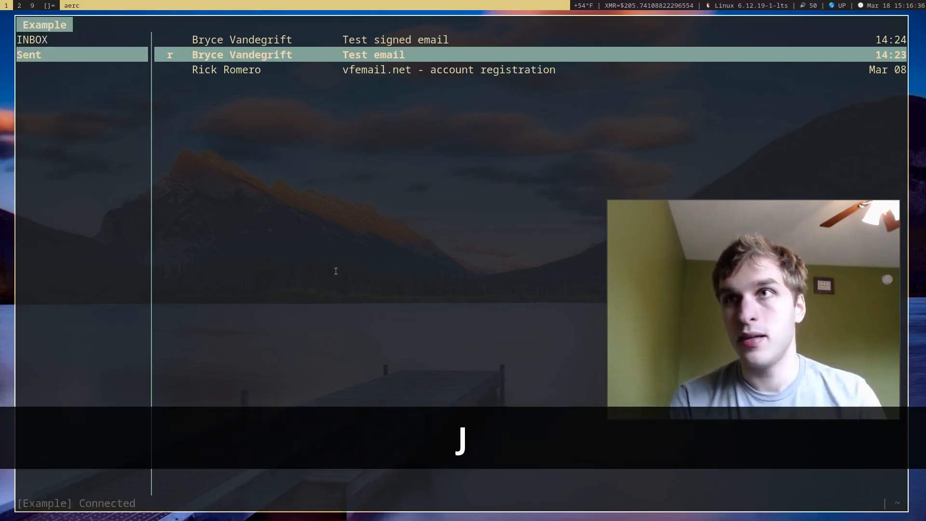
Open the sent Simple email and select its cat.png part to preview the image
{"action": "key", "text": "k"}
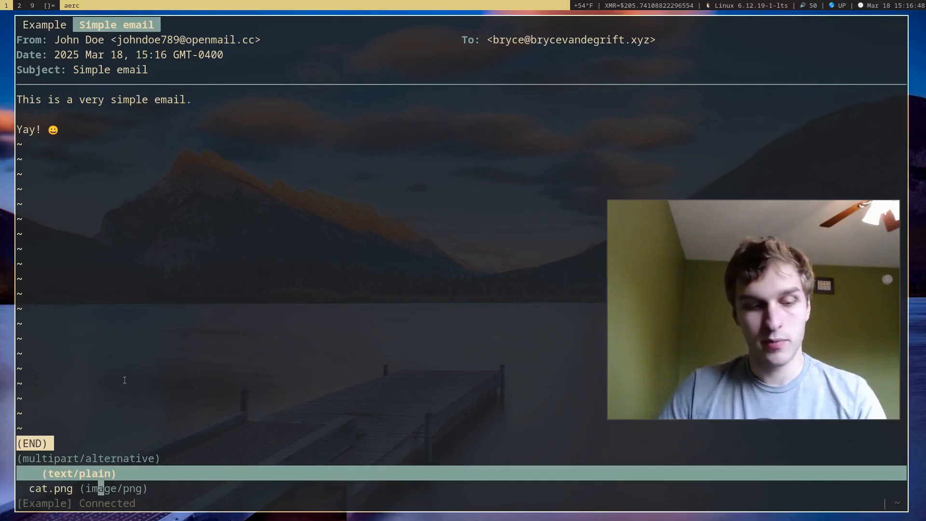
{"action": "key", "text": "ctrl+k"}
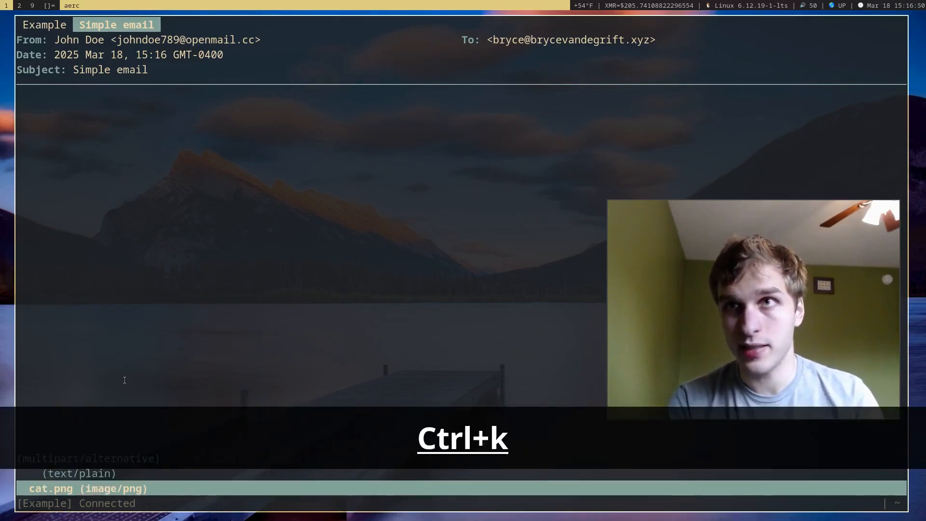
{"action": "key", "text": "Ctrl+k"}
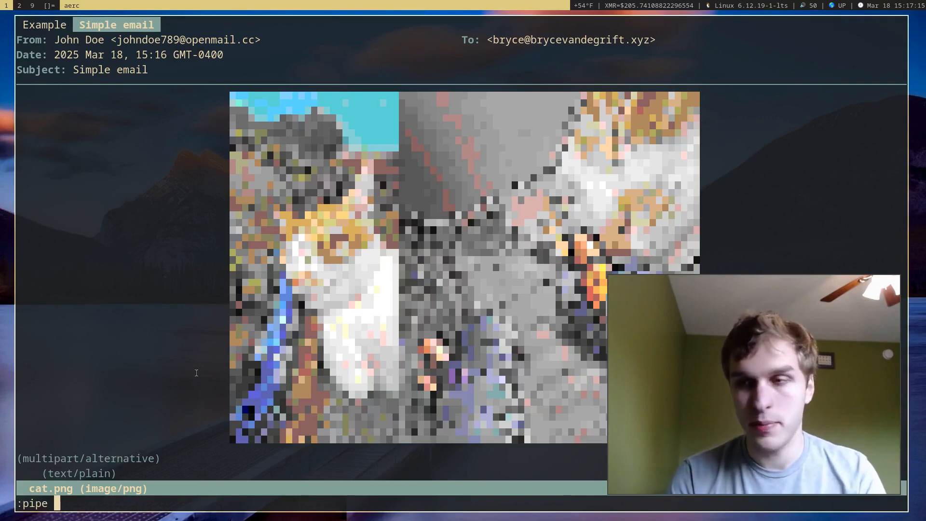
{"action": "type", "text": "imgpipe"}
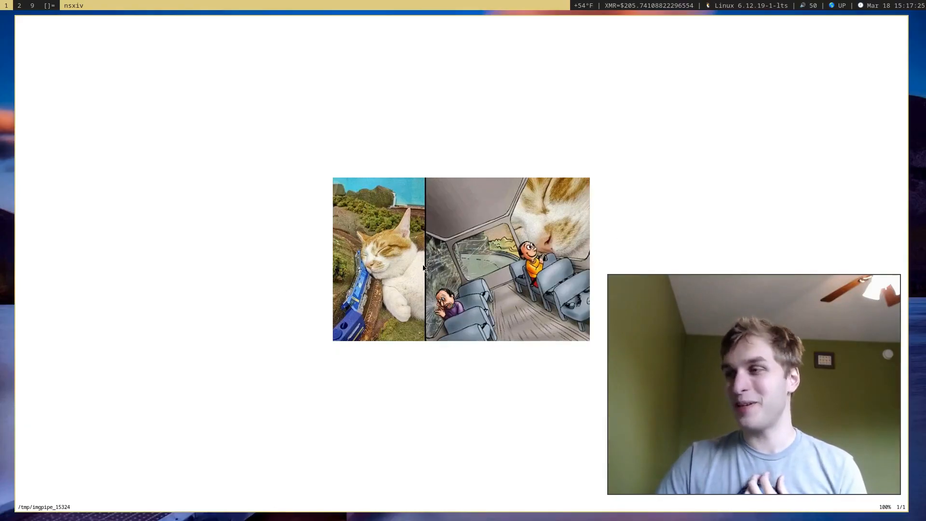
{"action": "key", "text": "q"}
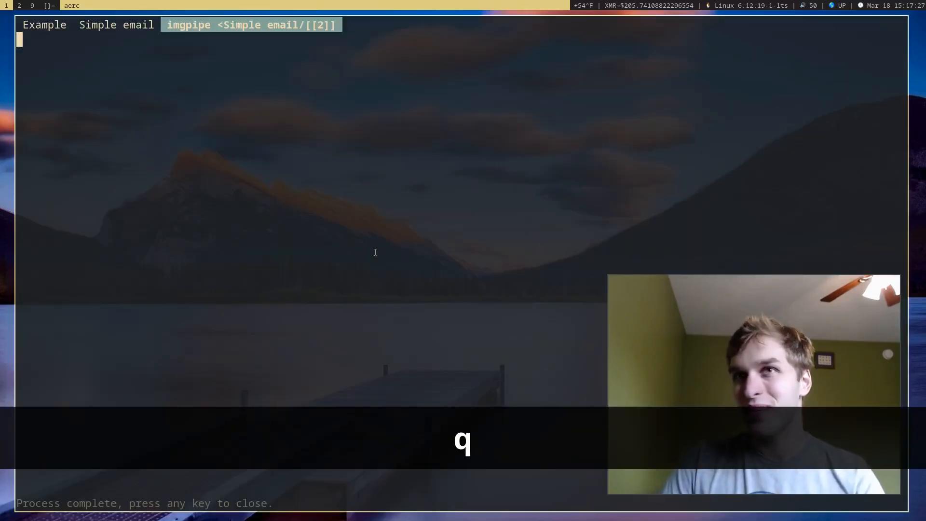
{"action": "key", "text": "q"}
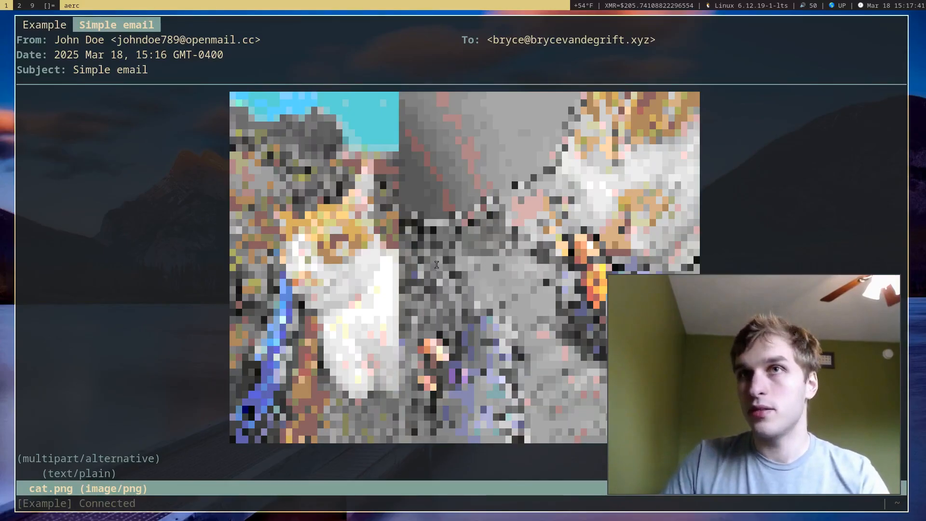
Pipe the Simple email's text part into Vim, then quit Vim with :q!
{"action": "key", "text": "q"}
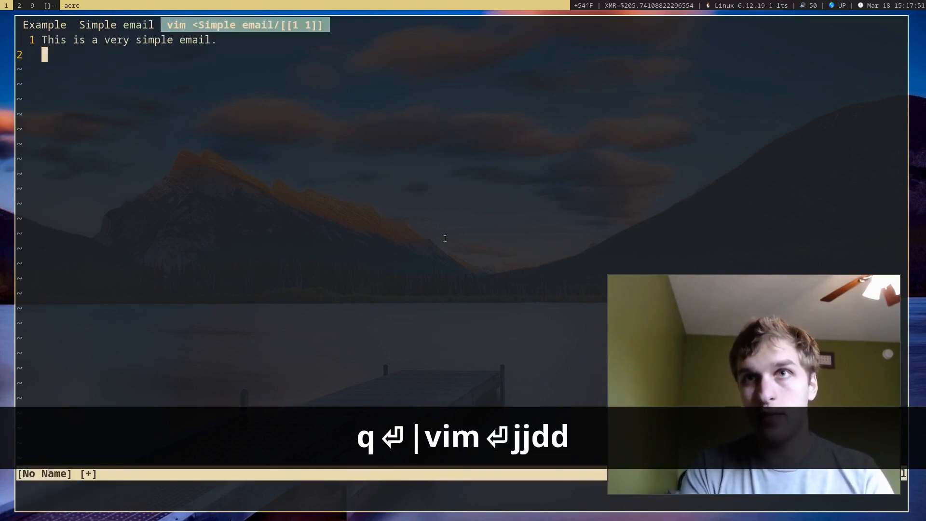
{"action": "type", "text": ":q!"}
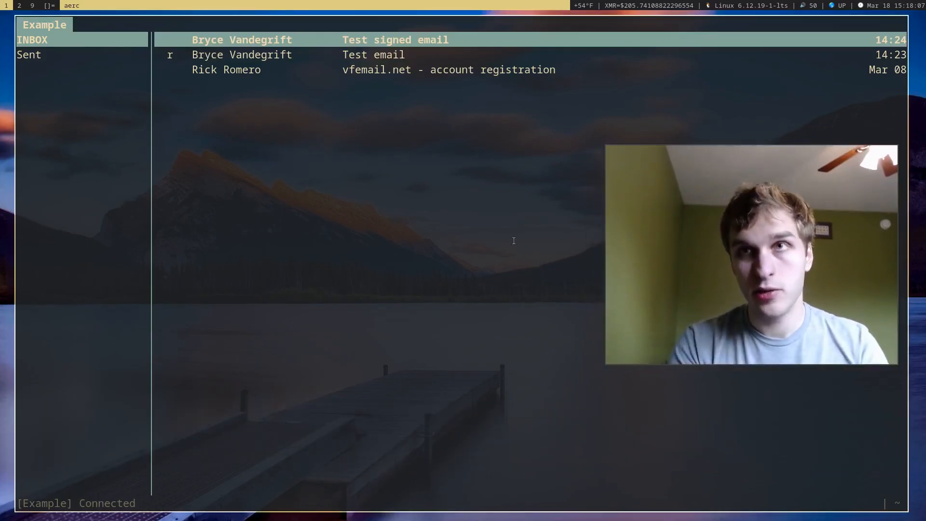
Open an embedded shell tab and cycle between it and the mail tab
{"action": "key", "text": "ctrl+t"}
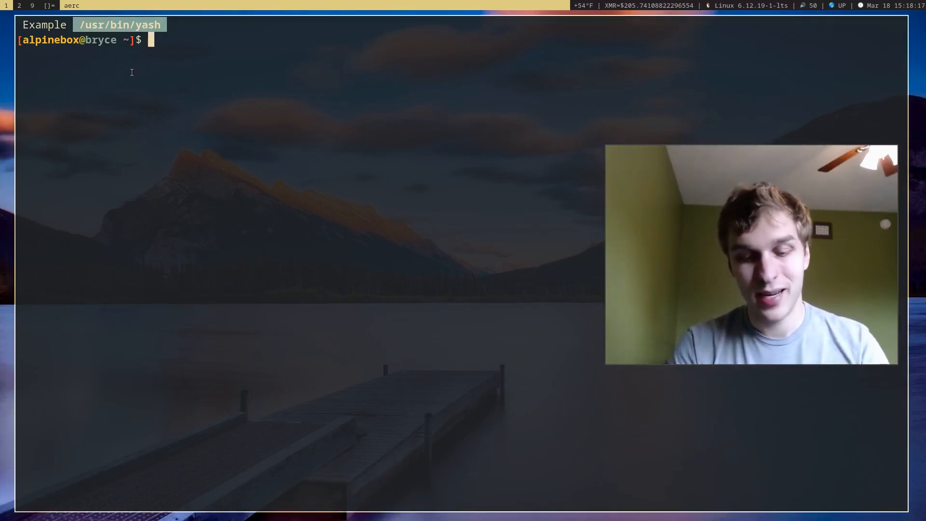
{"action": "key", "text": "ctrl+p"}
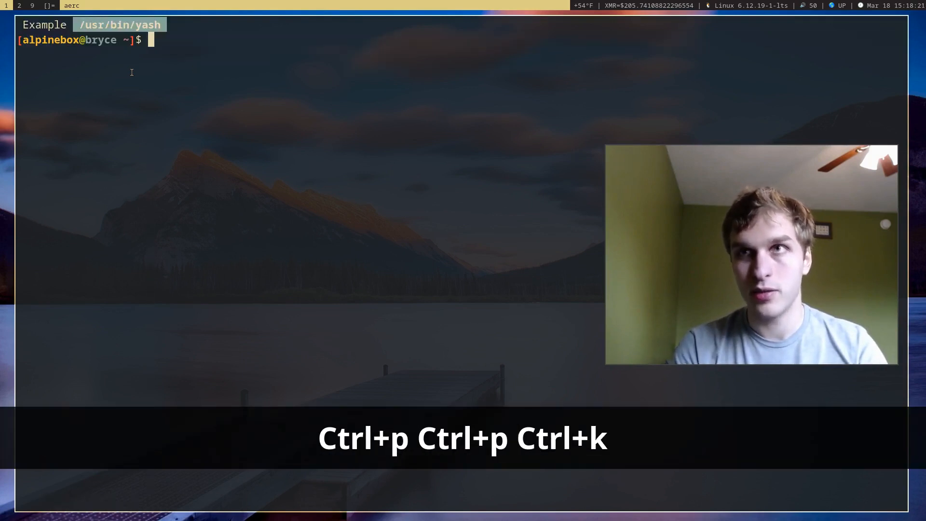
{"action": "key", "text": "Ctrl+j"}
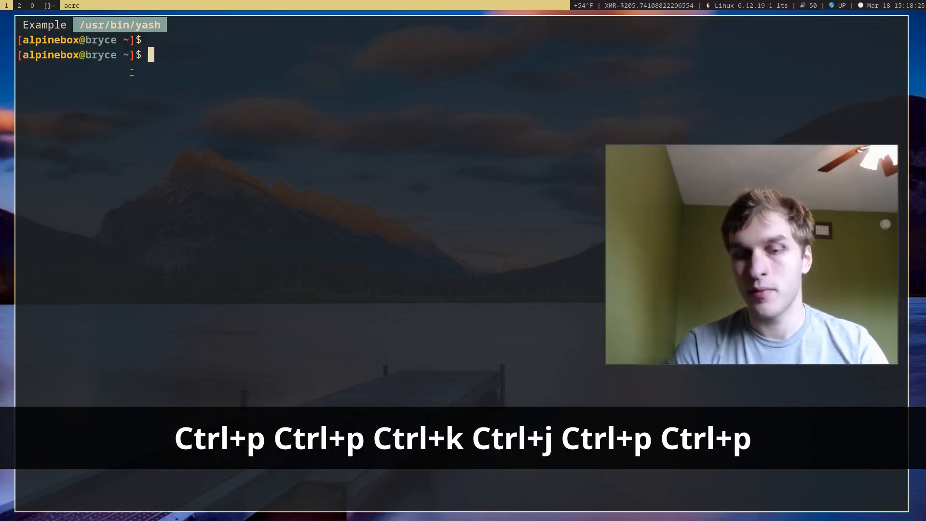
{"action": "key", "text": "Ctrl+l"}
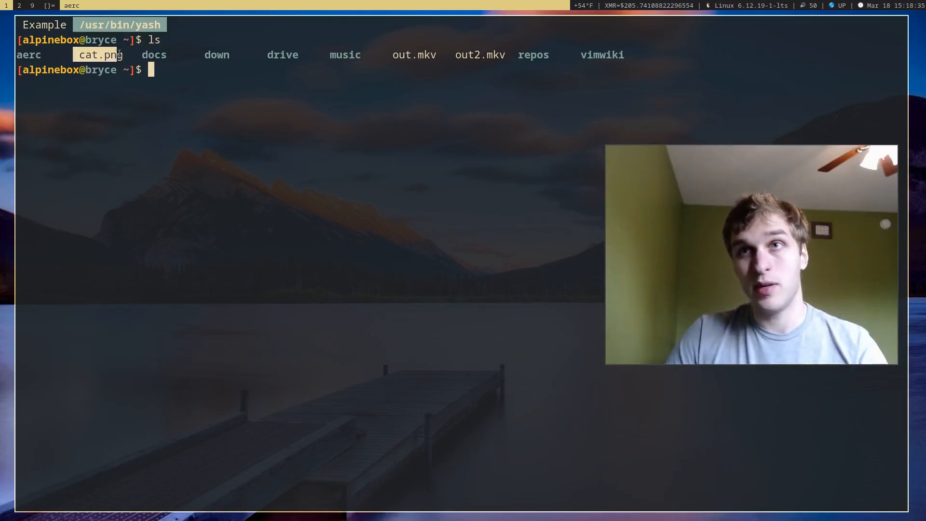
Type rm cat.png in the shell, then return to the mail list
{"action": "type", "text": "rm"}
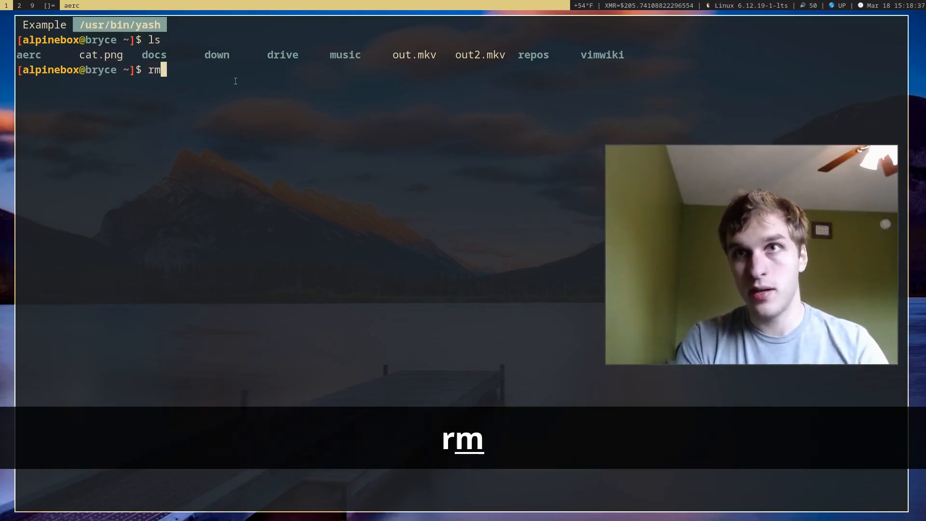
{"action": "type", "text": "cat.png"}
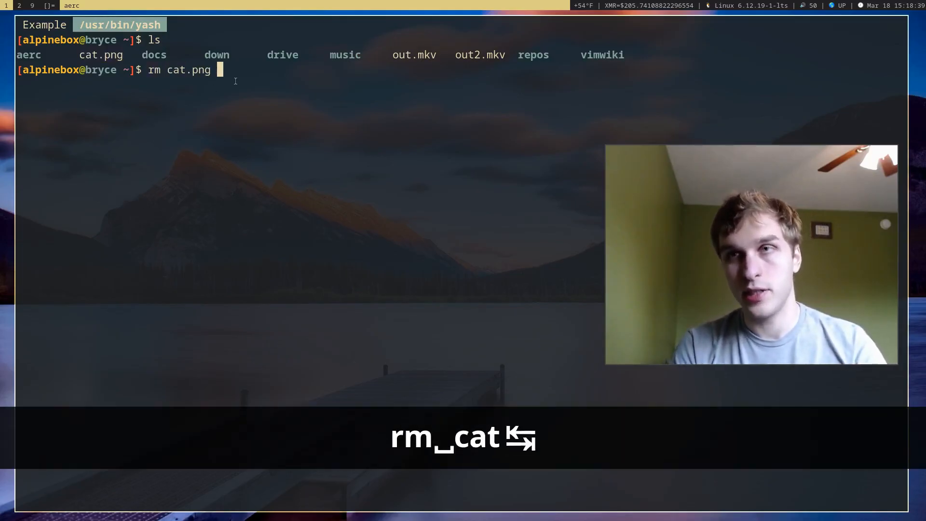
{"action": "key", "text": "BackSpace"}
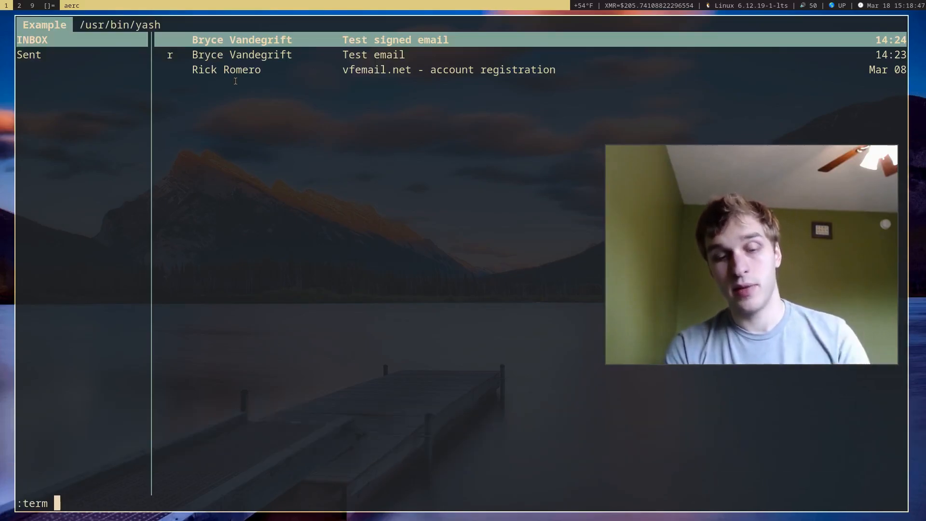
Delete cat.png with :term rm cat.png and verify its removal with ls
{"action": "type", "text": "rm cat."}
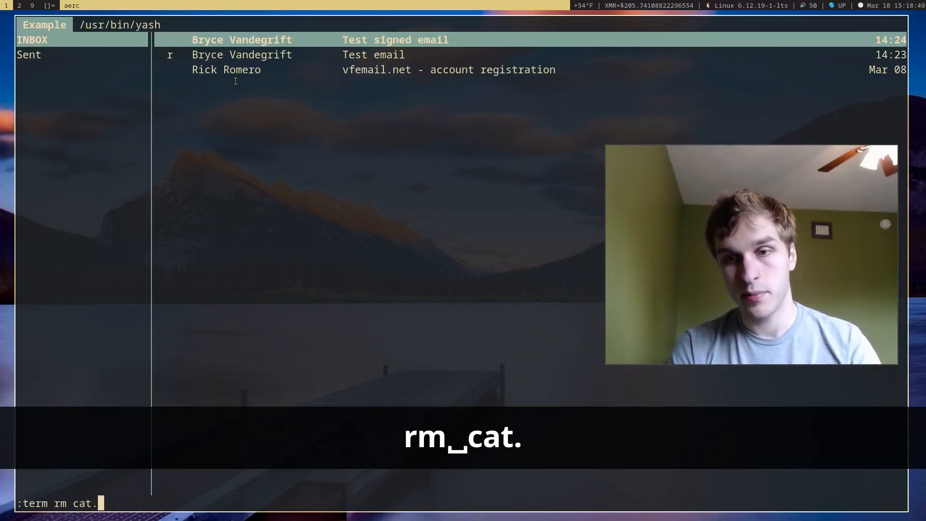
{"action": "key", "text": "Return"}
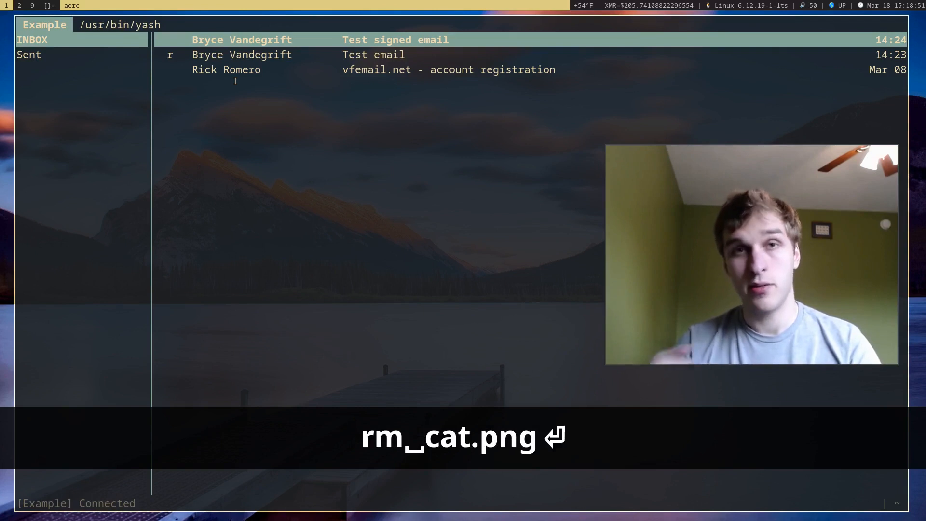
{"action": "key", "text": "ctrl+p"}
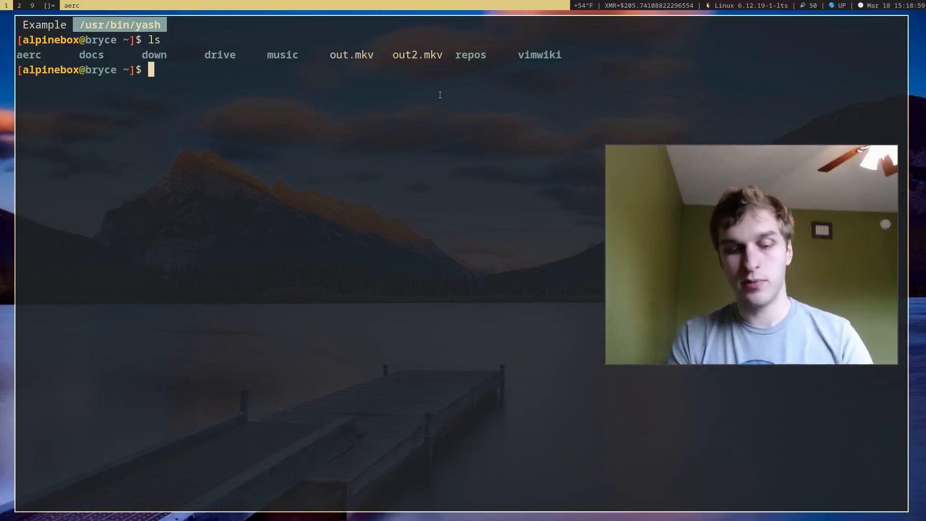
{"action": "type", "text": "ls"}
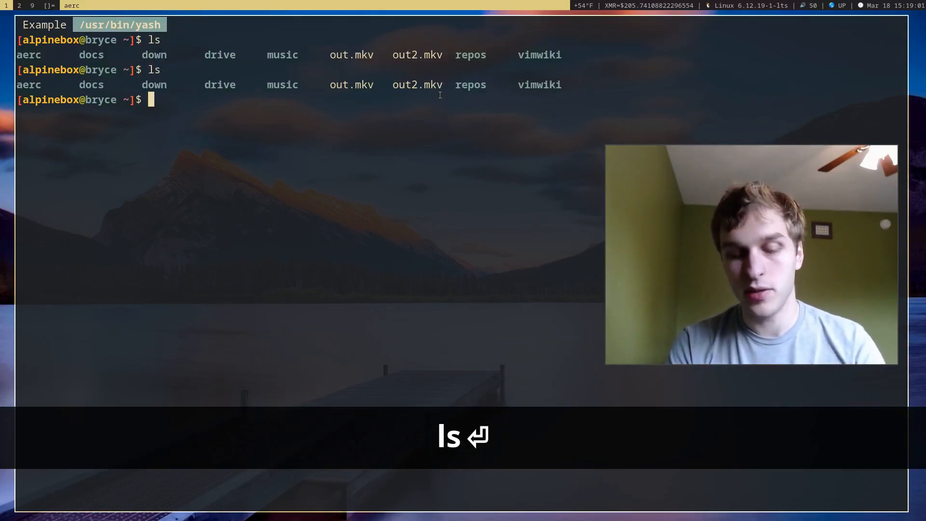
{"action": "type", "text": "vim"}
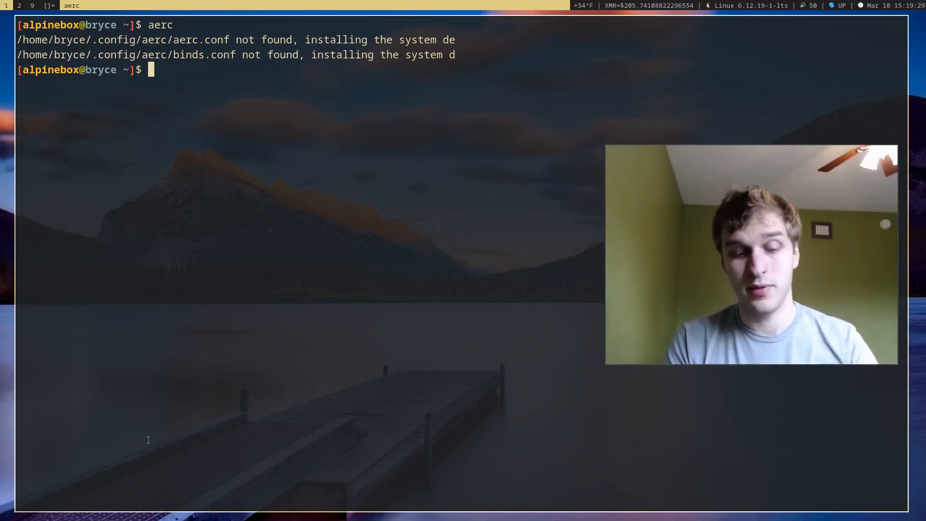
View and close aerc/aerc.conf in Neovim, then open aerc/binds.conf at its last line
{"action": "type", "text": "vim aerc/aerc.conf"}
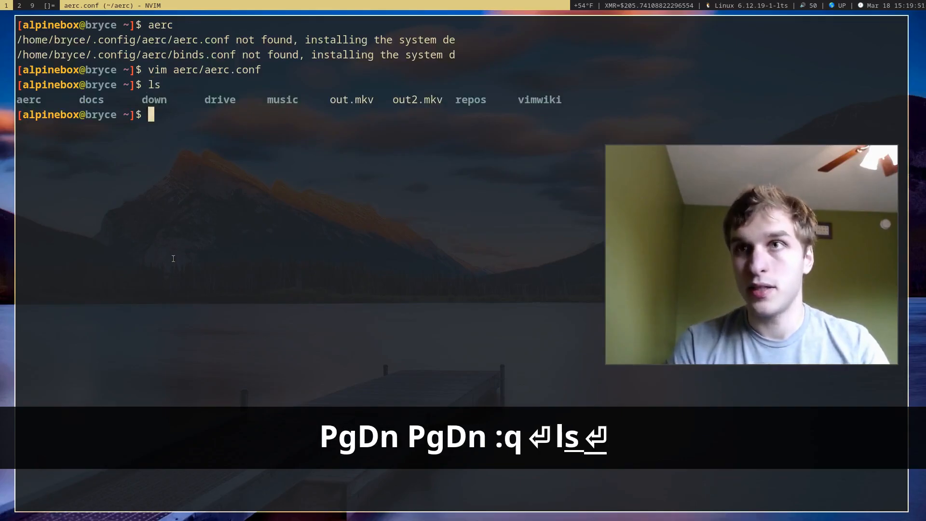
{"action": "key", "text": "ctrl+l"}
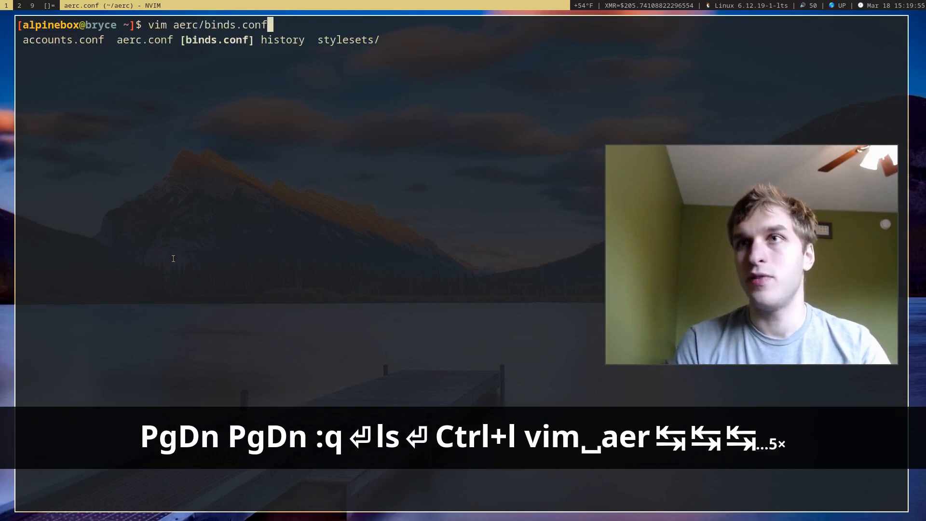
{"action": "key", "text": "Enter"}
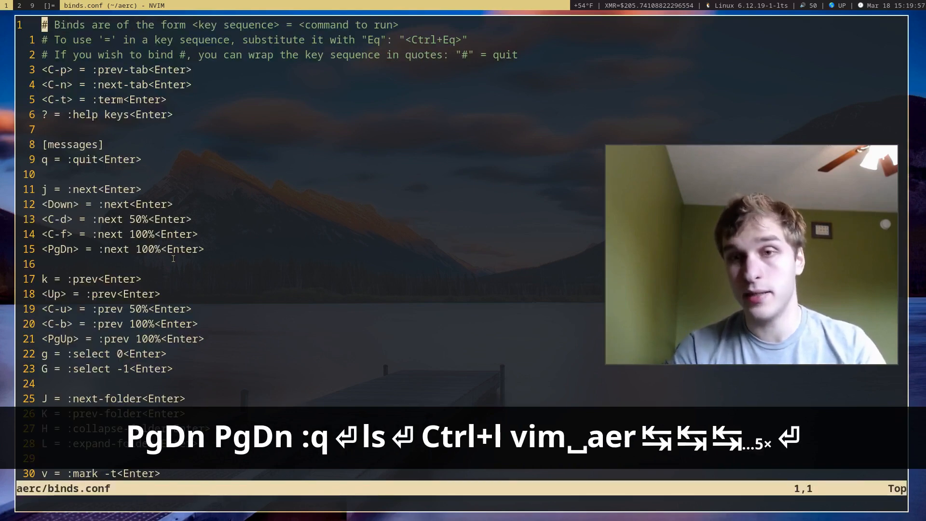
{"action": "key", "text": "G"}
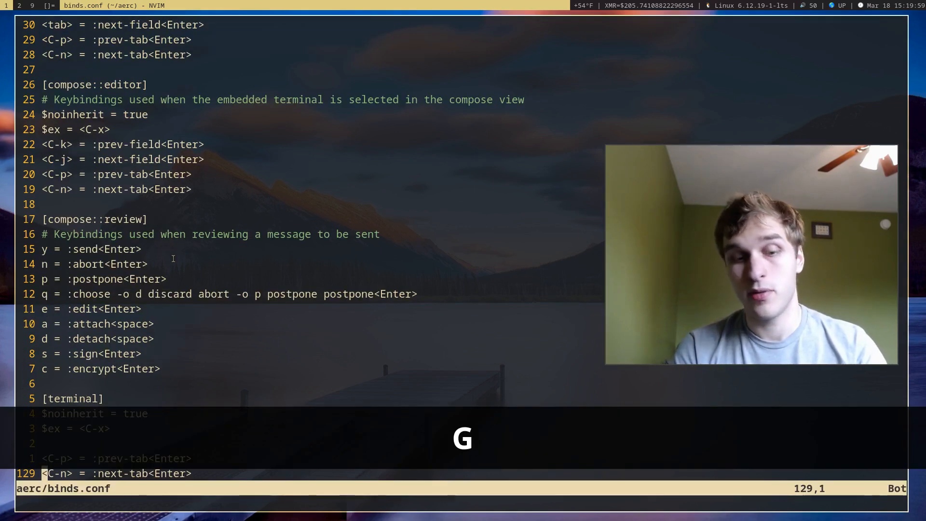